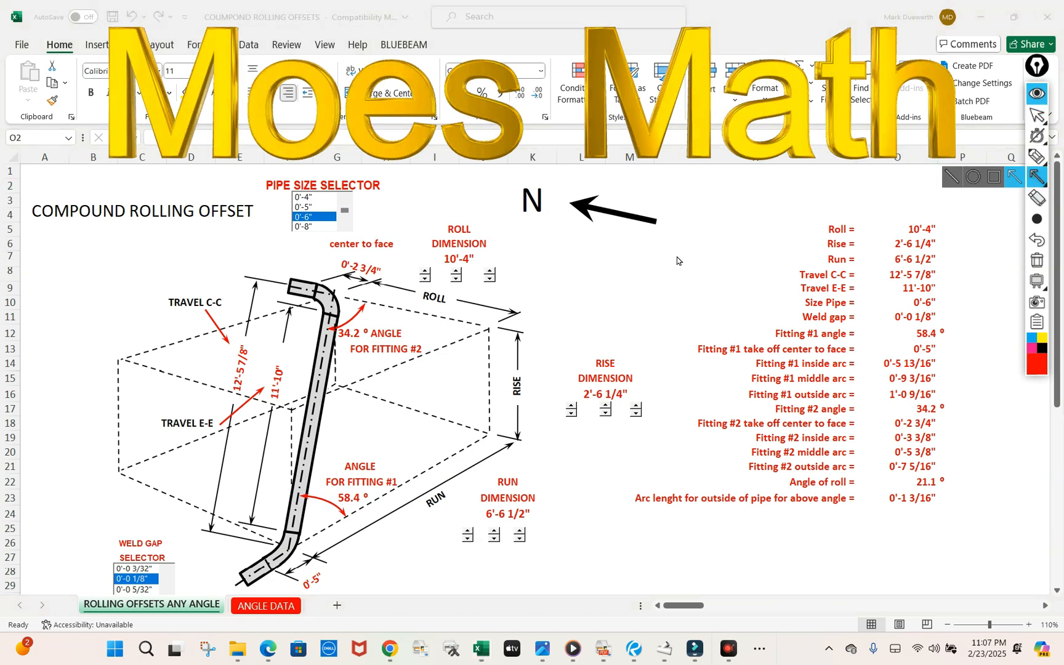
- Draw arrows pointing at the input dimensions and the fitting #1 angle on the diagram
drag(679, 257, 631, 354)
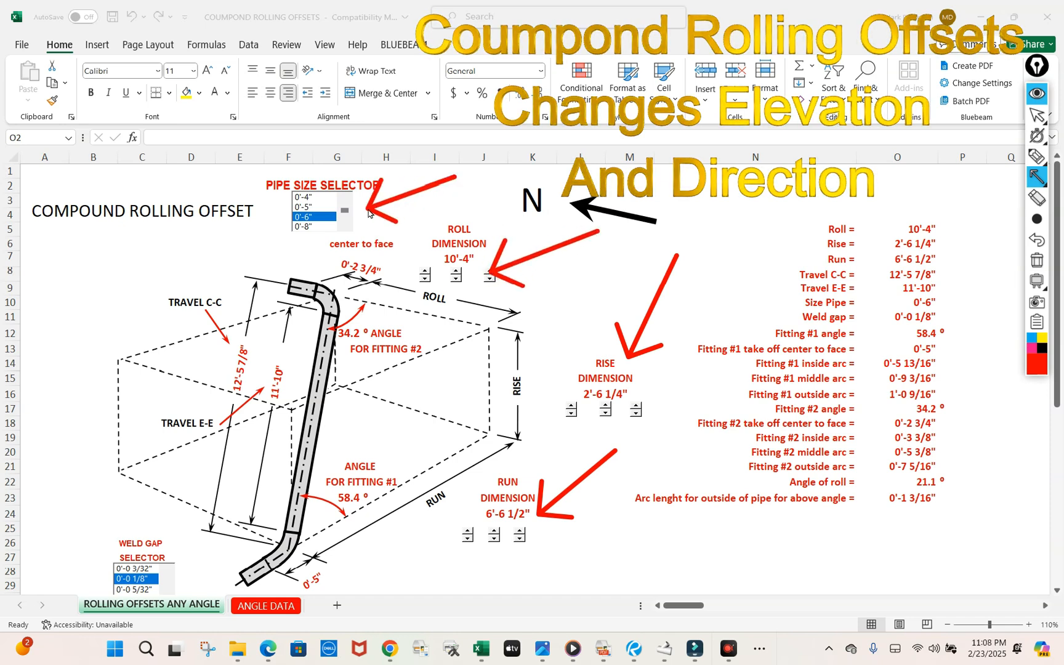
mouse_move(399, 256)
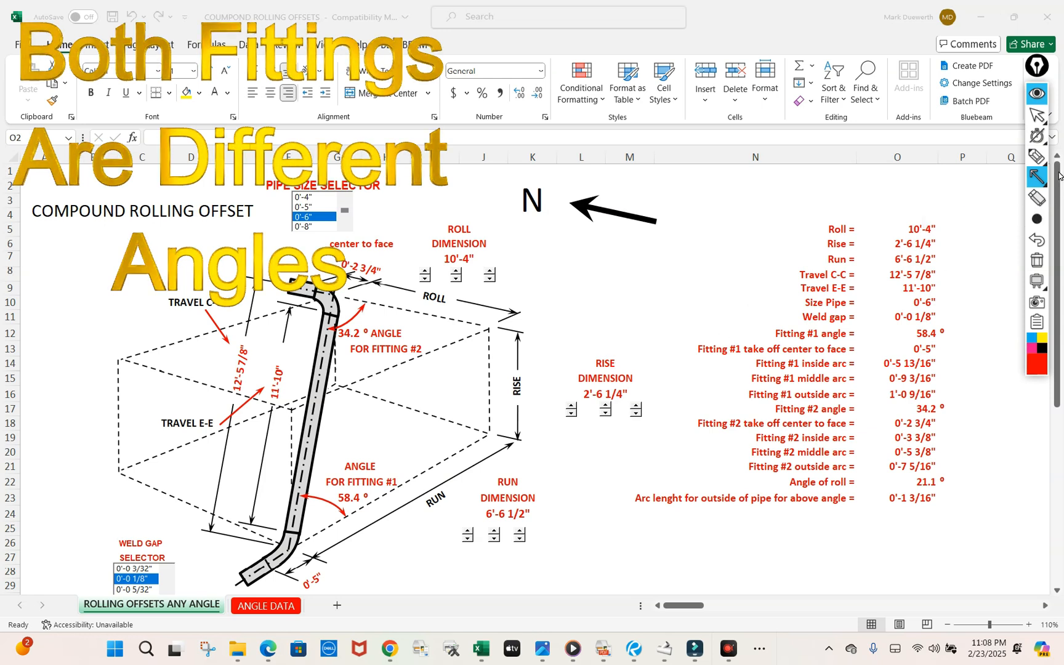
drag(441, 380, 397, 448)
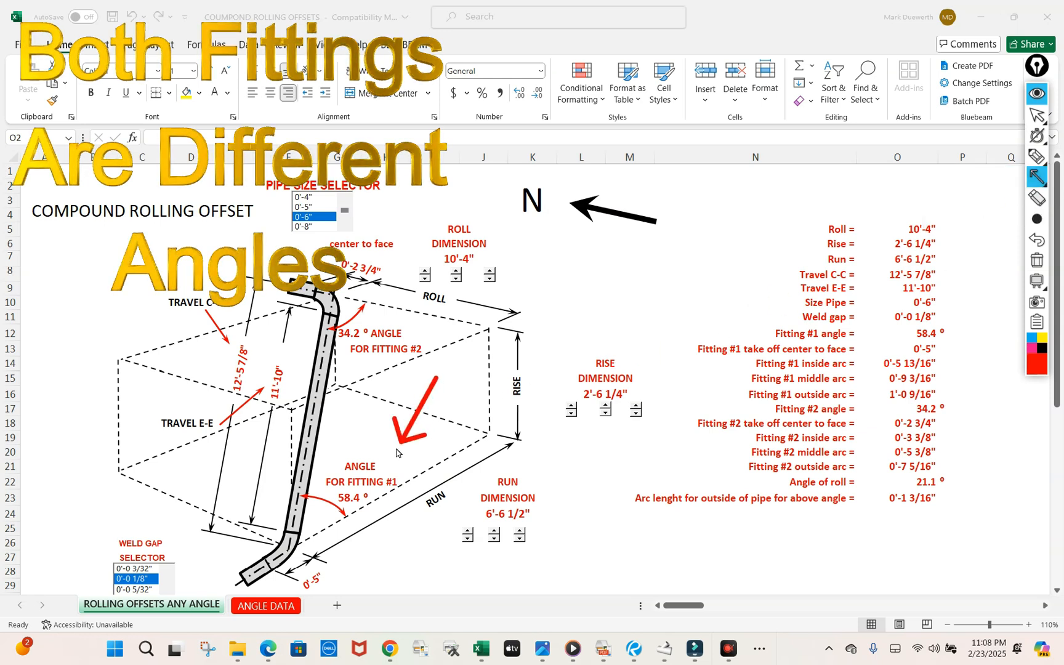
drag(561, 296, 438, 340)
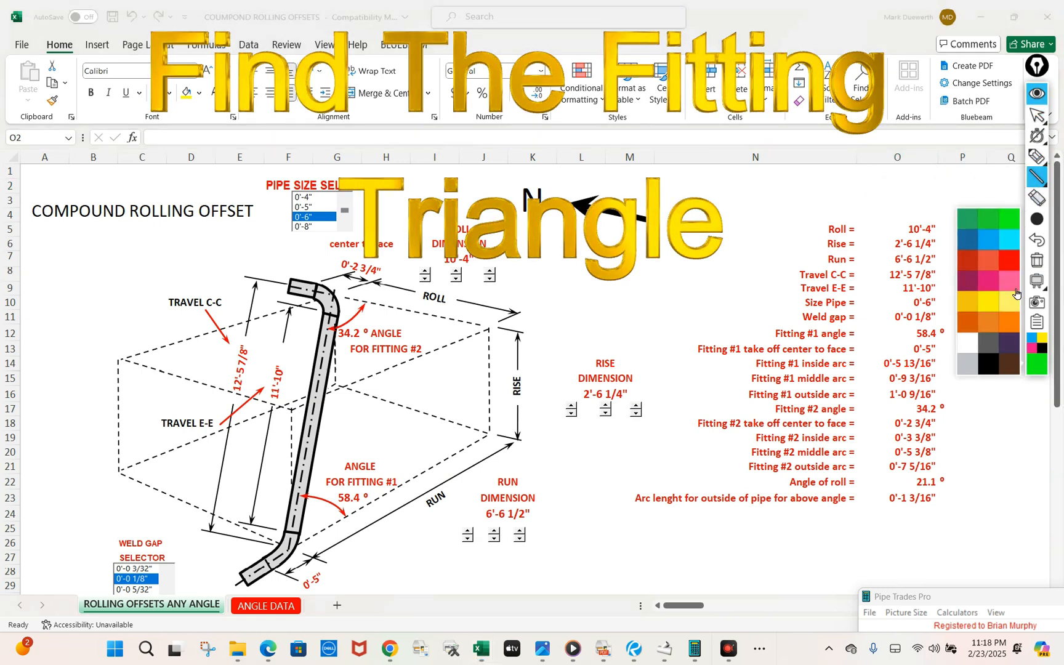
- Mark the red side of fitting #1's triangle on the offset diagram
click(1010, 363)
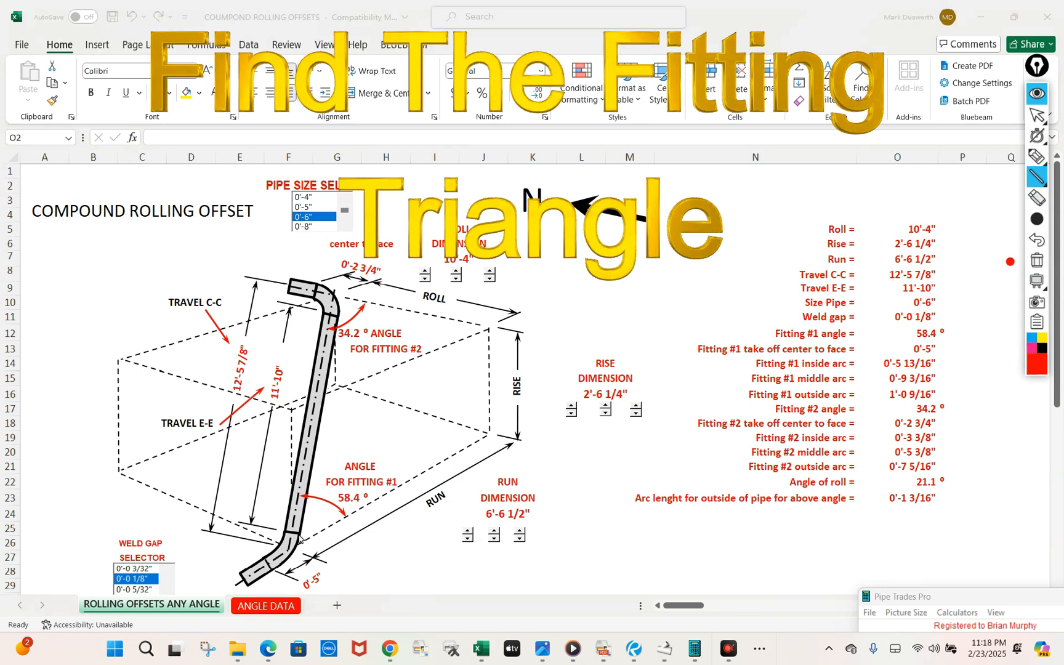
drag(291, 543, 488, 433)
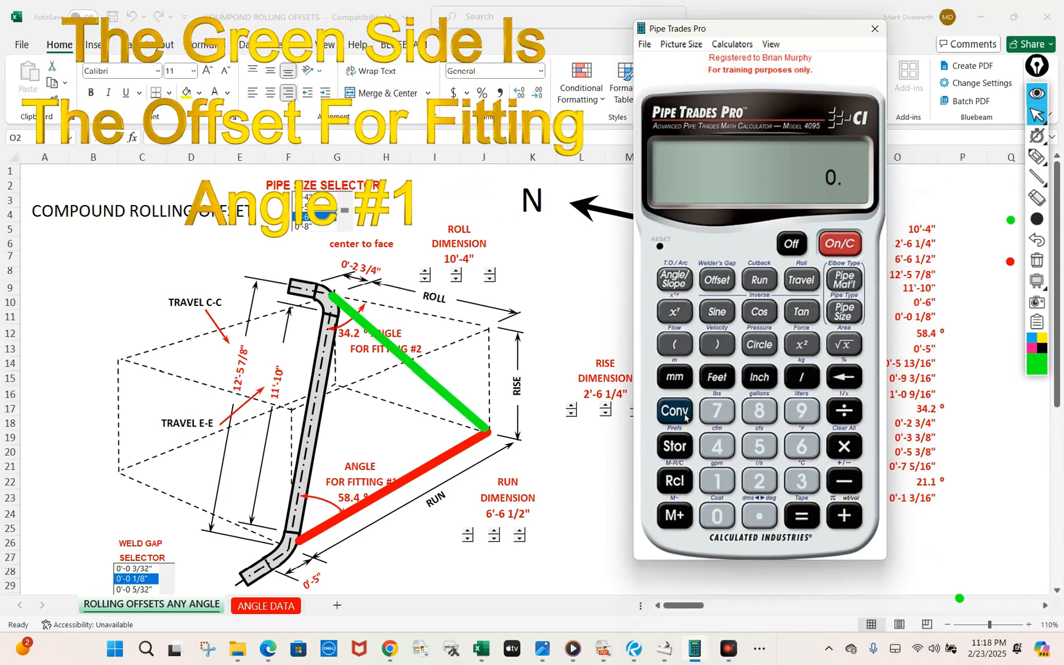
- Enter the 10'-4" roll as the Offset
click(844, 447)
text(10)
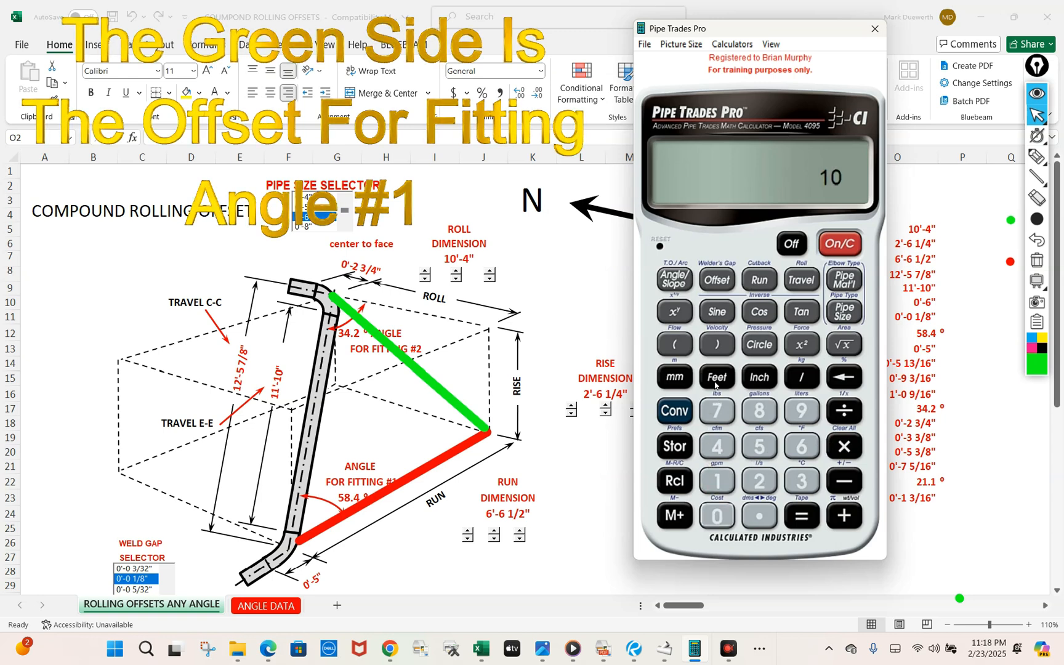
click(716, 377)
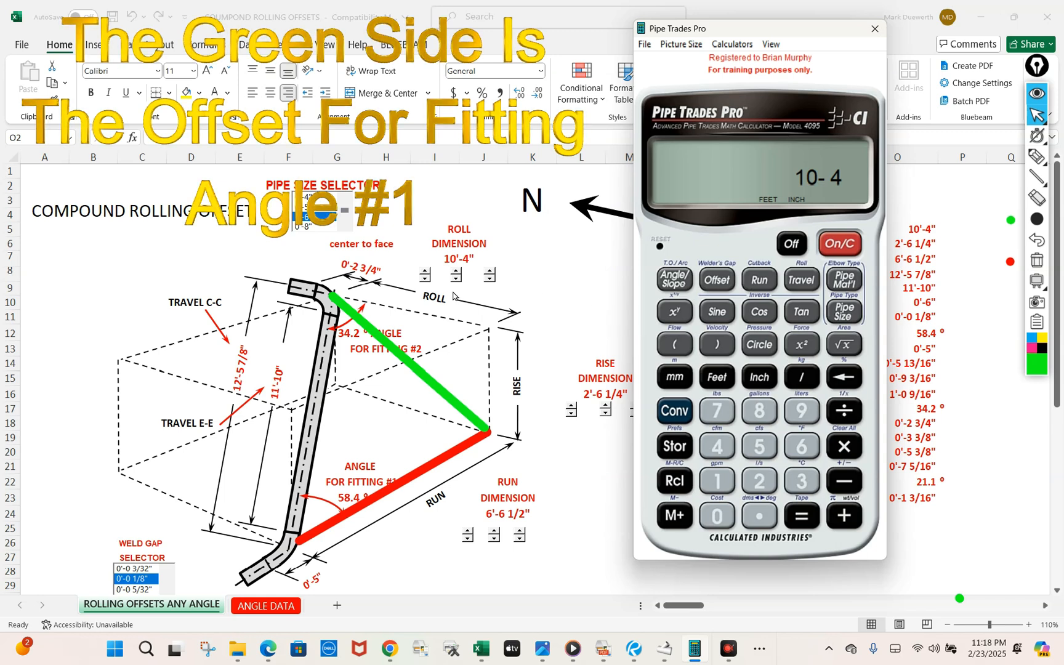
click(716, 280)
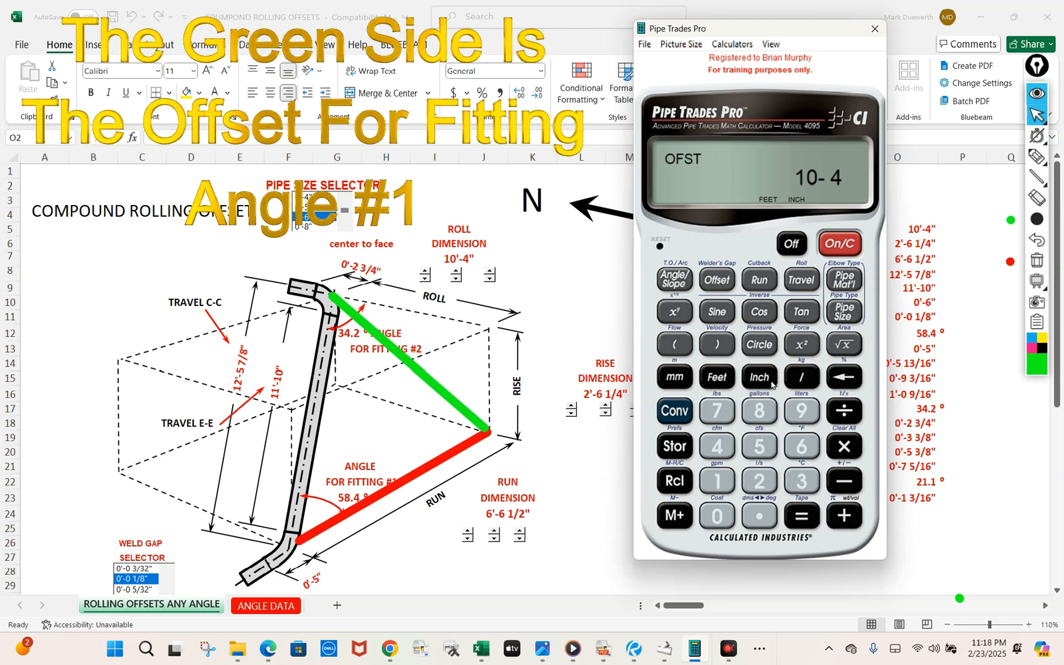
mouse_move(772, 462)
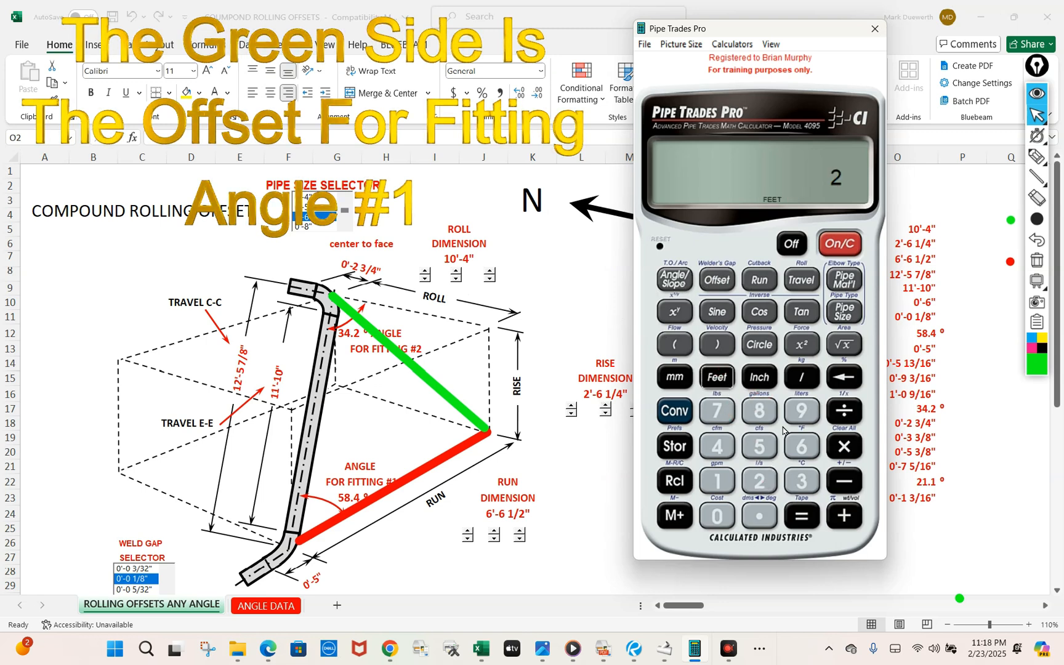
- Enter the 2'-6 1/4" rise as the Run and compute the 10'-7 5/8" travel
click(802, 447)
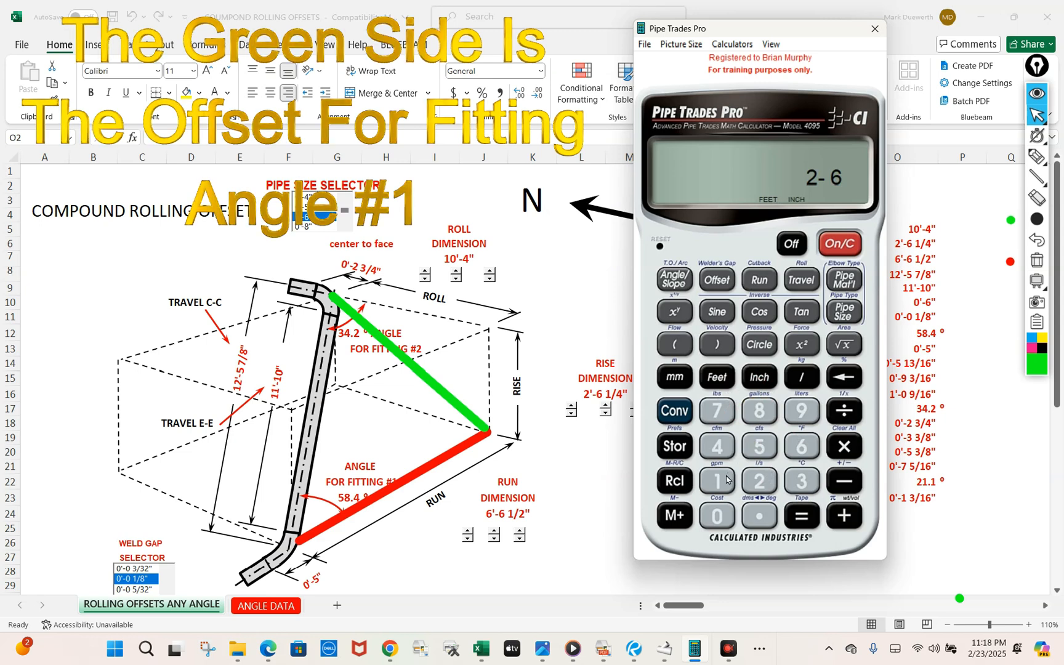
click(716, 446)
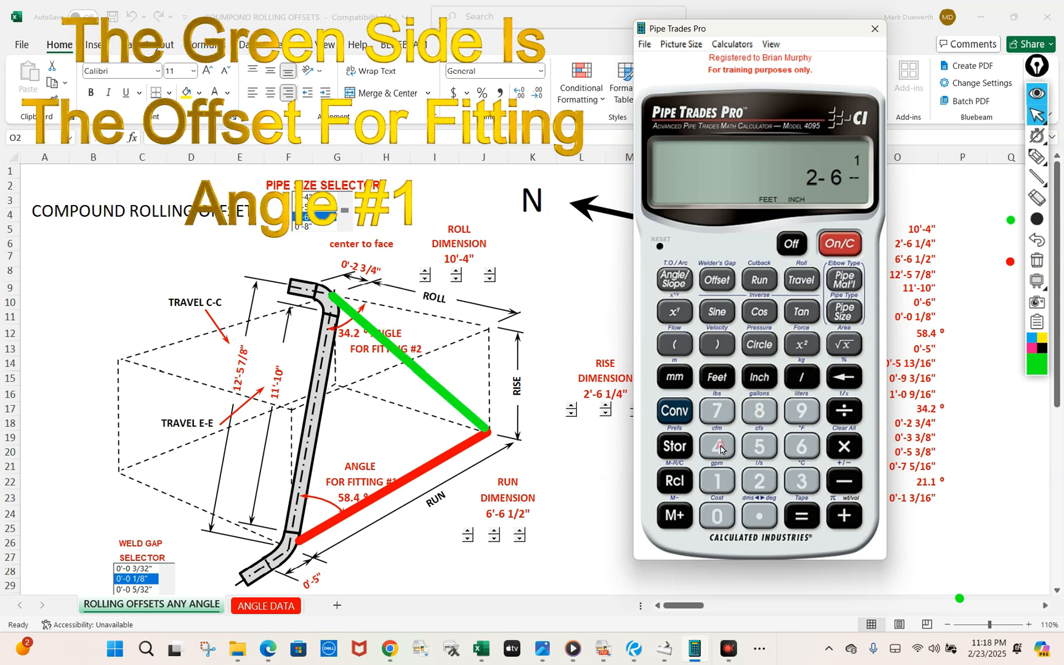
click(716, 447)
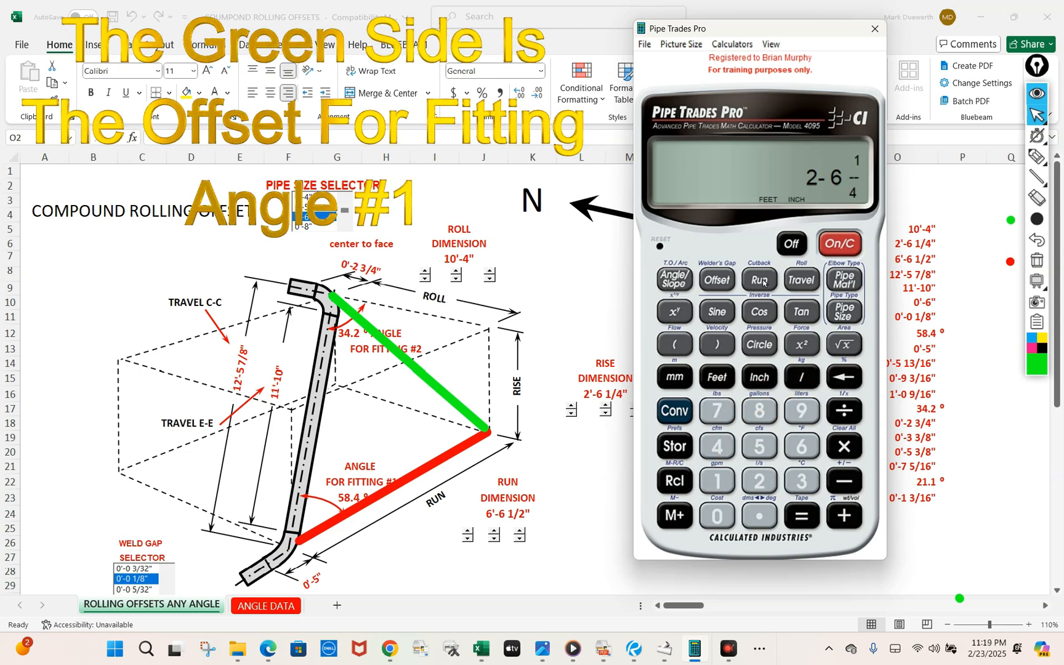
click(759, 281)
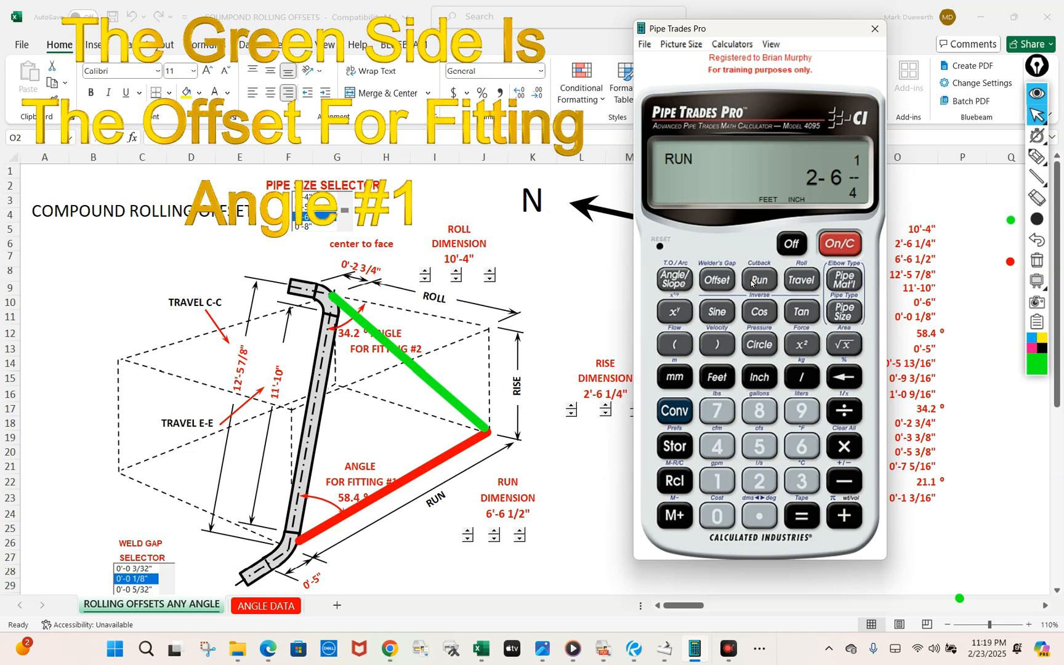
click(801, 281)
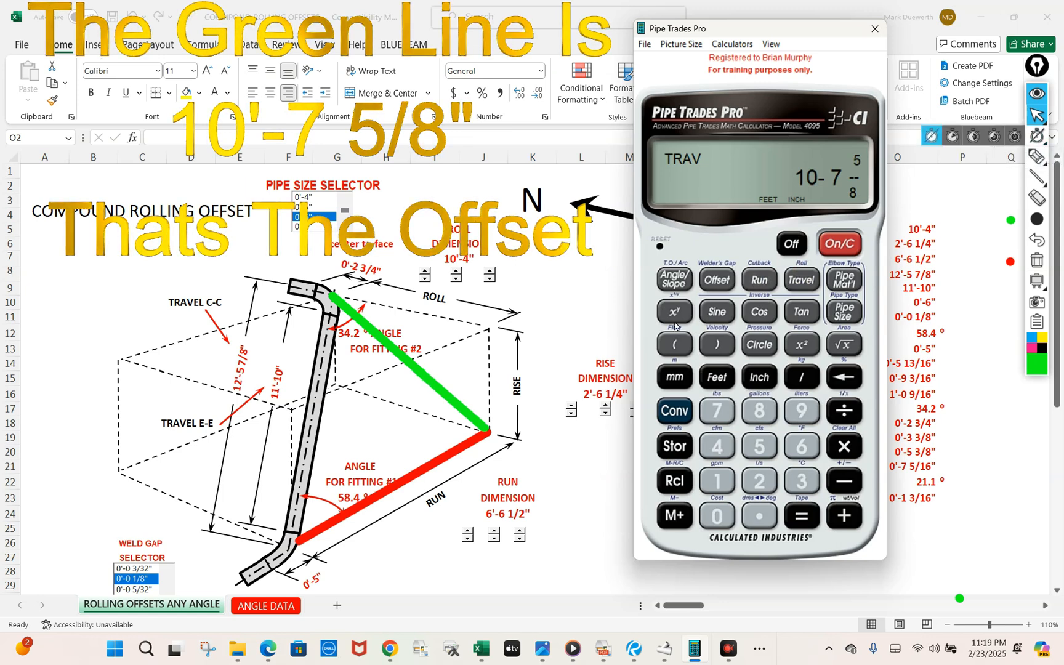
mouse_move(770, 238)
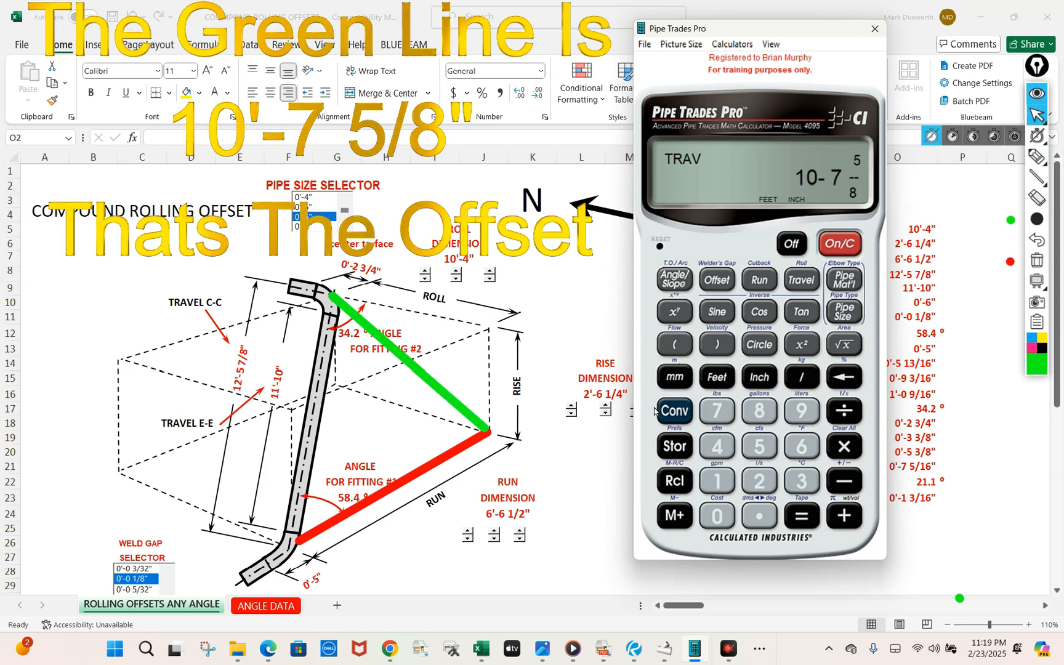
mouse_move(432, 421)
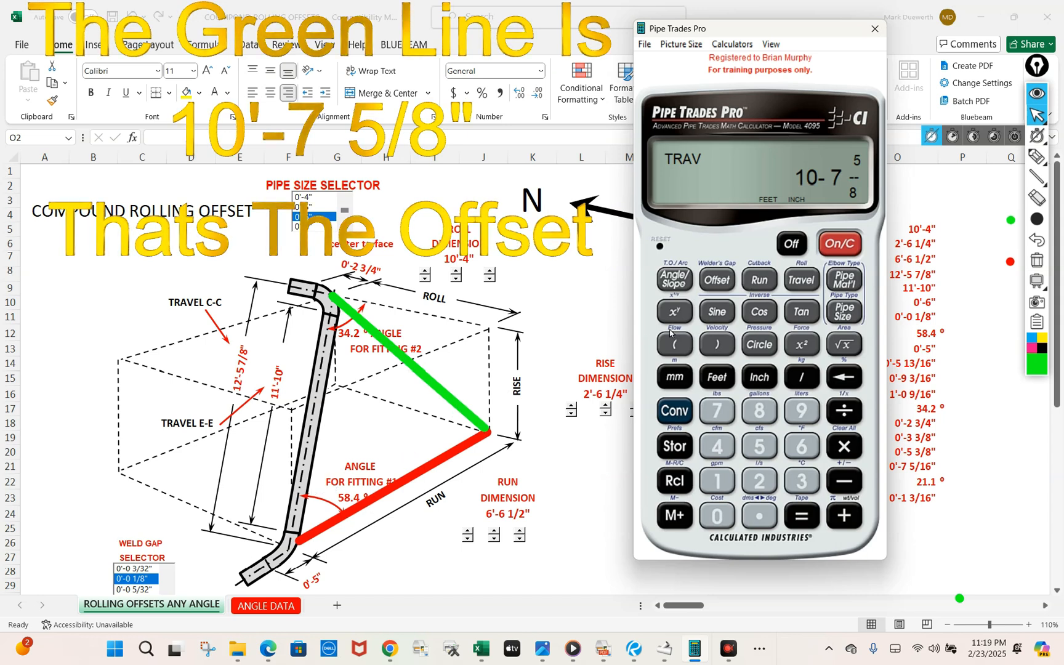
- Use 10'-7 5/8" as Offset and 6'-6 1/2" as Run to get fitting #1's 58.41° angle
click(716, 281)
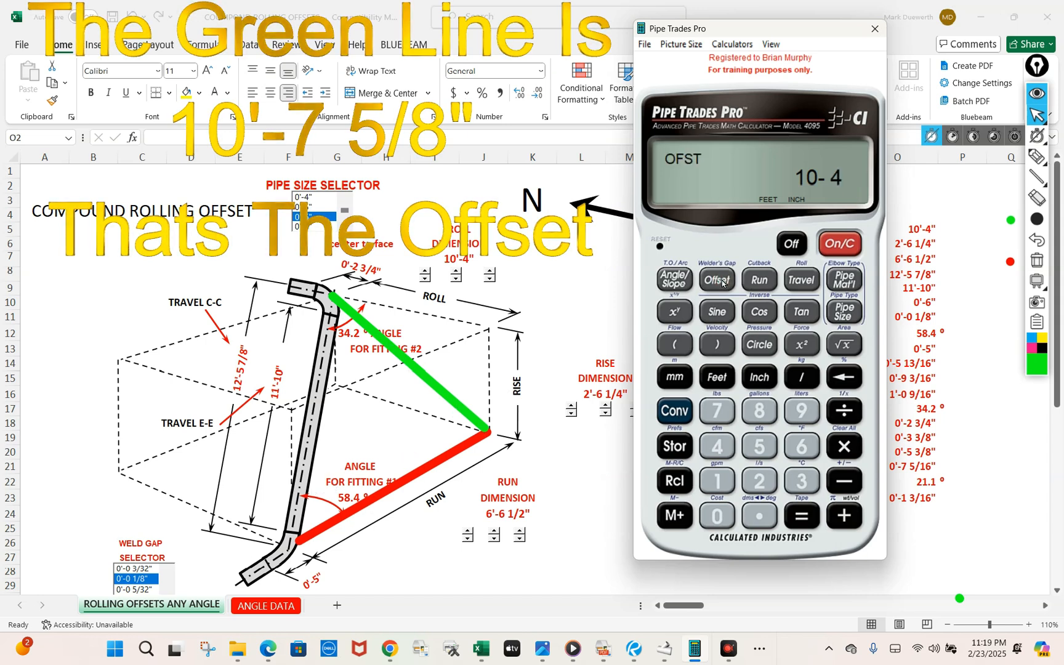
click(674, 412)
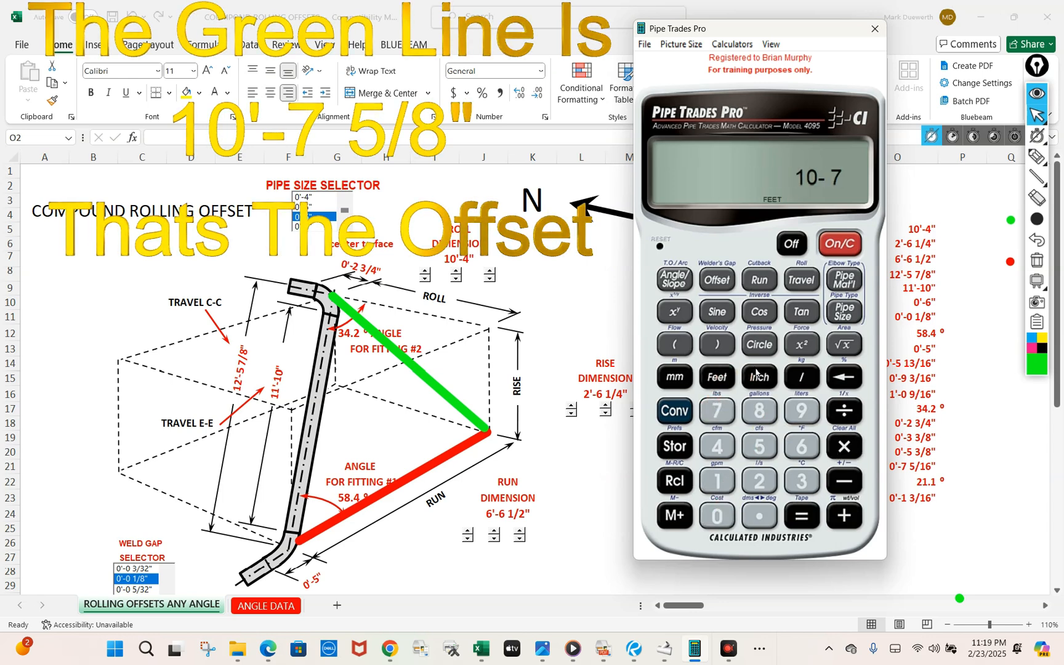
click(758, 377)
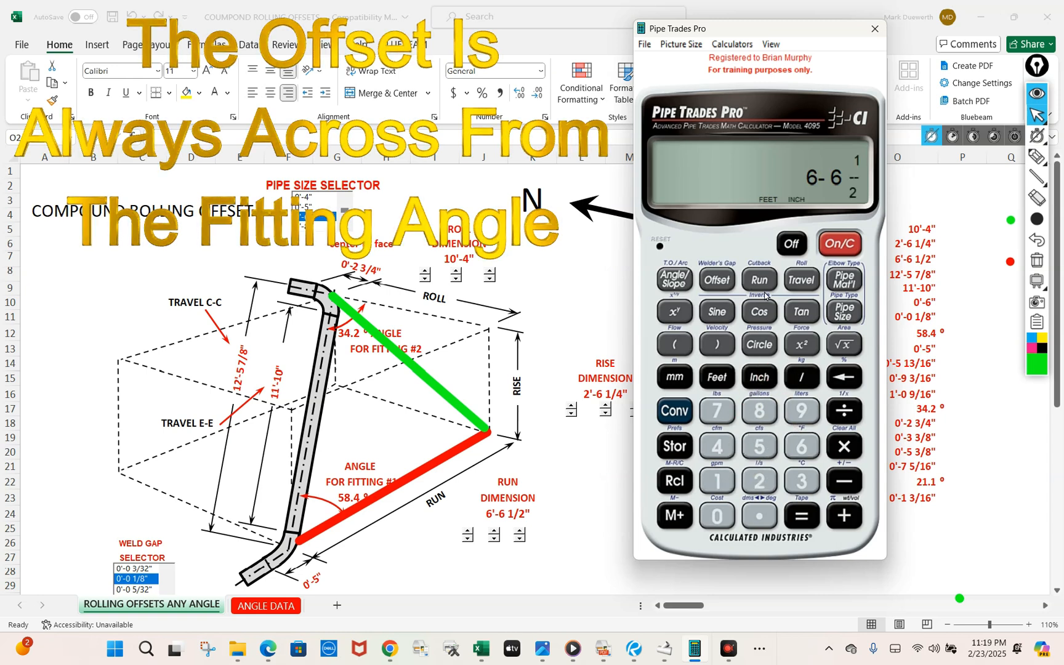
click(759, 279)
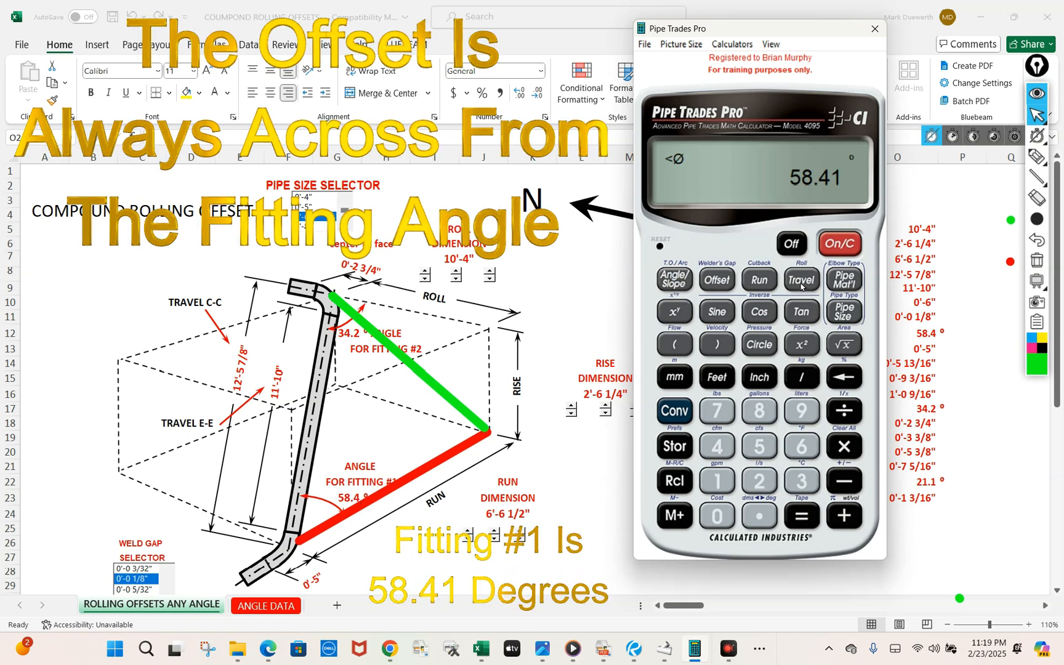
click(801, 281)
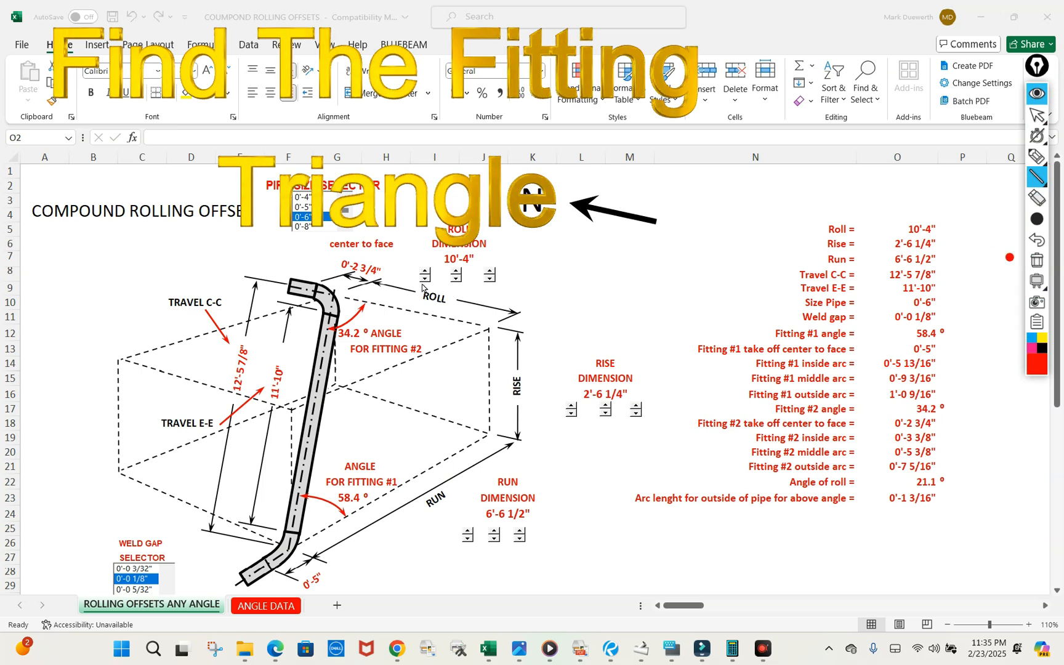
- Draw fitting #2's red roll side and its green and blue sides on the diagram
drag(332, 292, 464, 323)
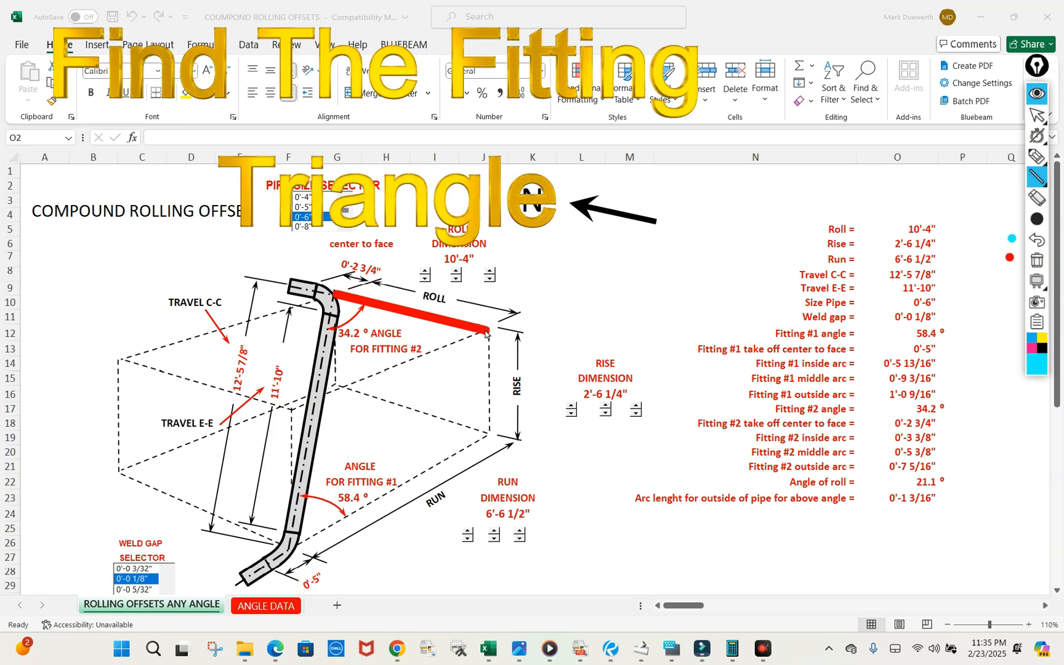
drag(485, 330, 298, 549)
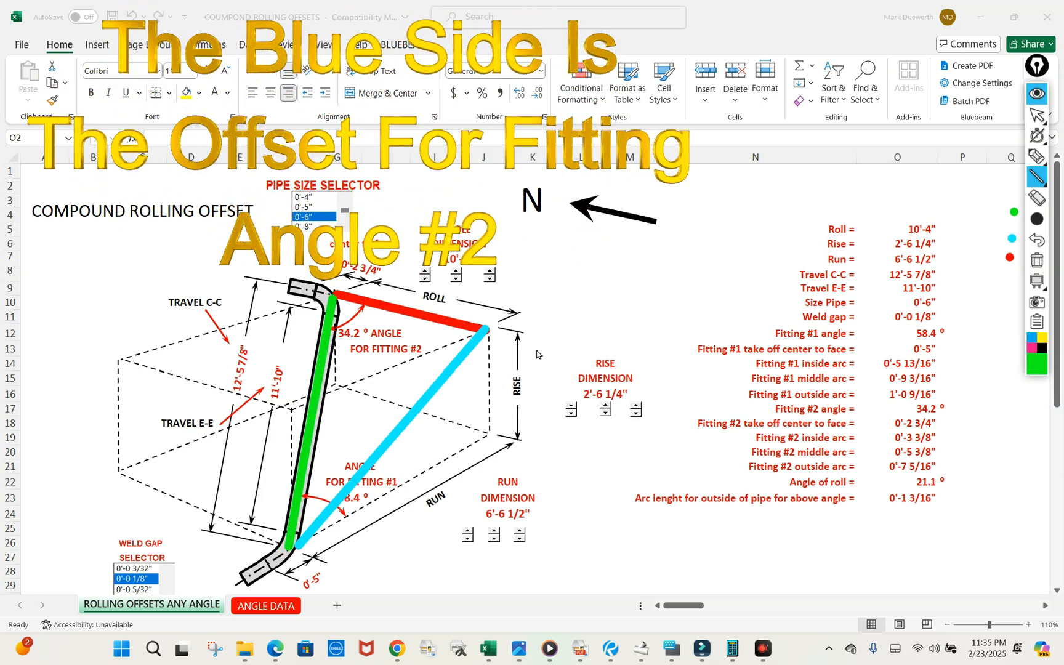
mouse_move(335, 388)
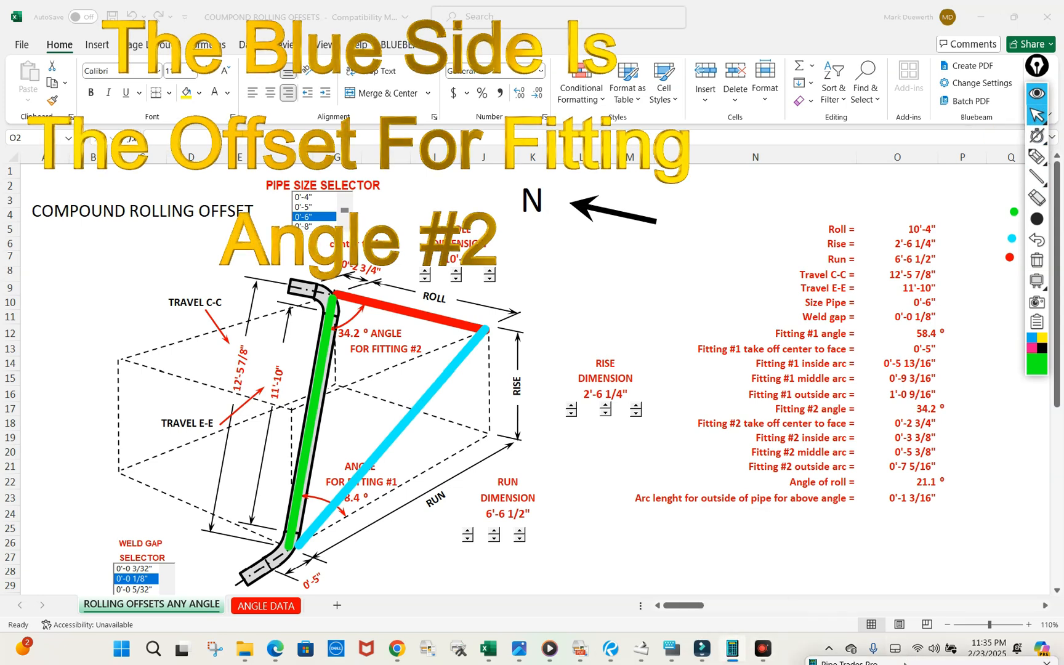
- Back in Pipe Trades Pro, store the 2'-6 1/4" rise as the Offset
click(731, 648)
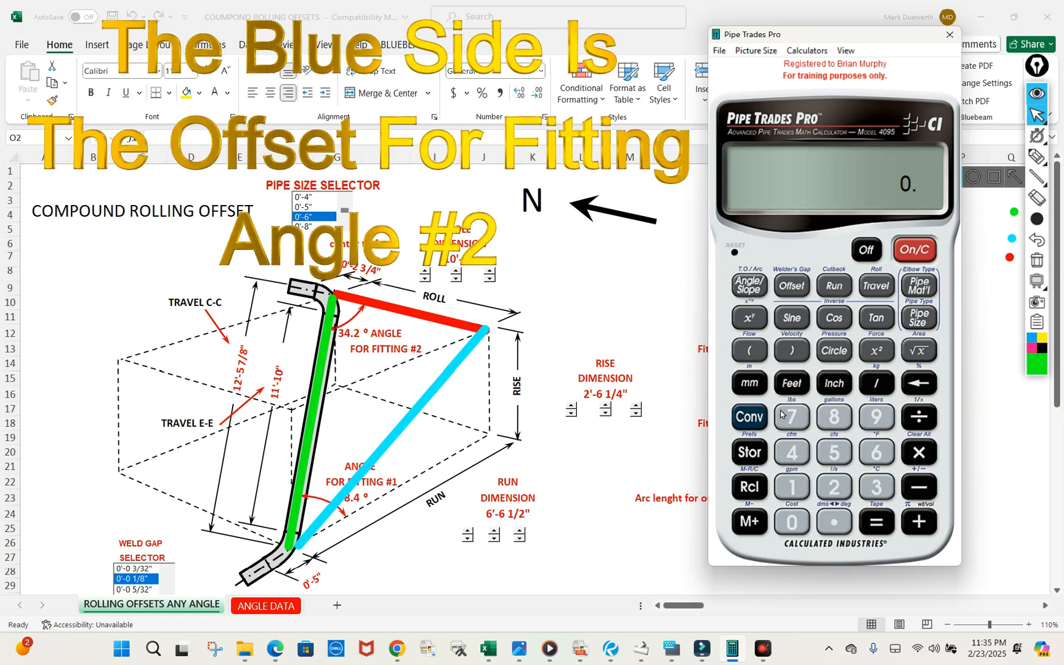
click(749, 417)
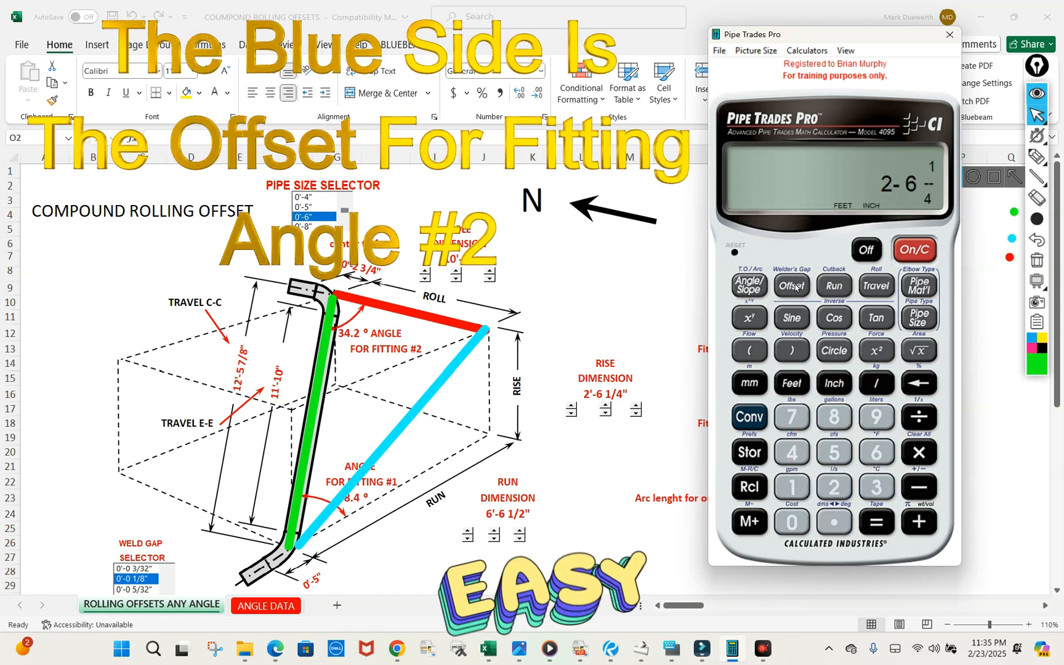
click(791, 286)
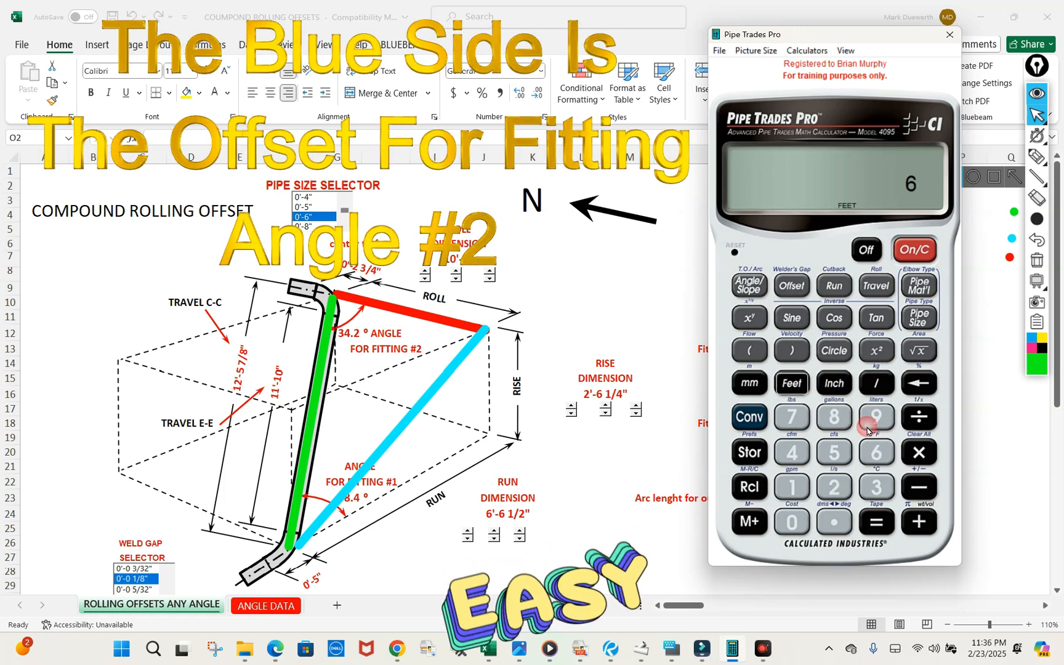
- Enter 6'-6 1/2" as the Run and compute the 7'-0 1/8" blue offset travel
click(834, 383)
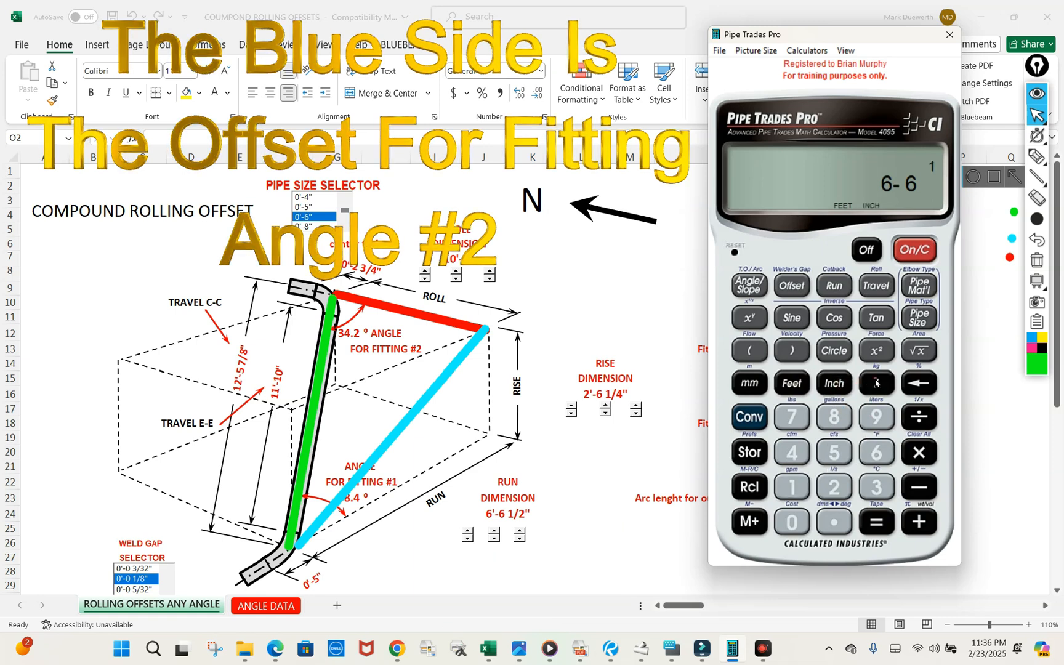
click(834, 285)
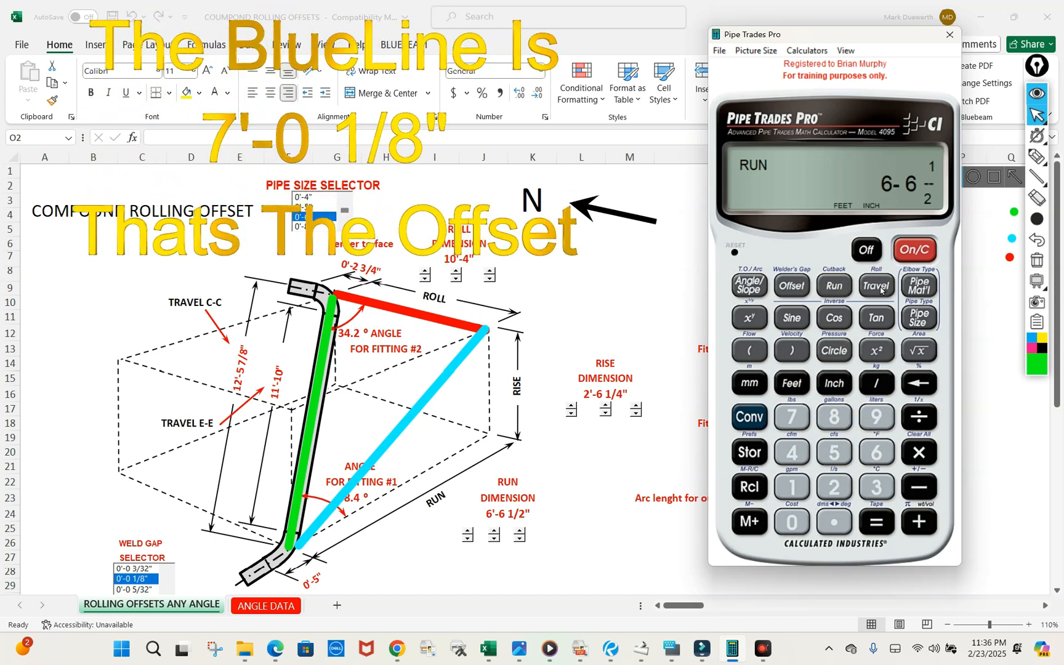
click(876, 285)
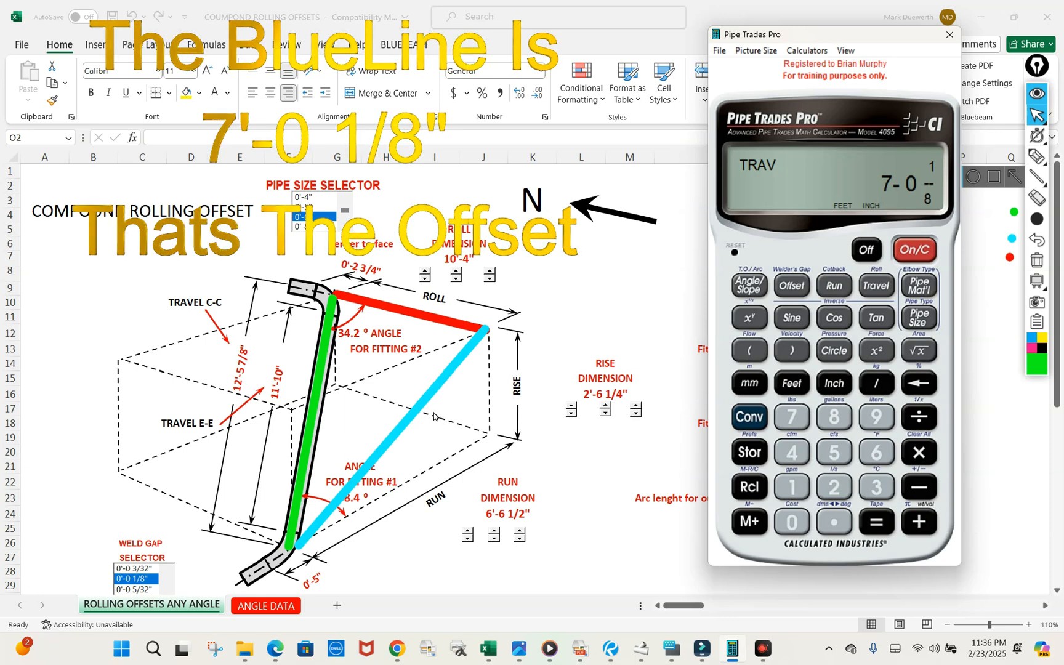
mouse_move(427, 425)
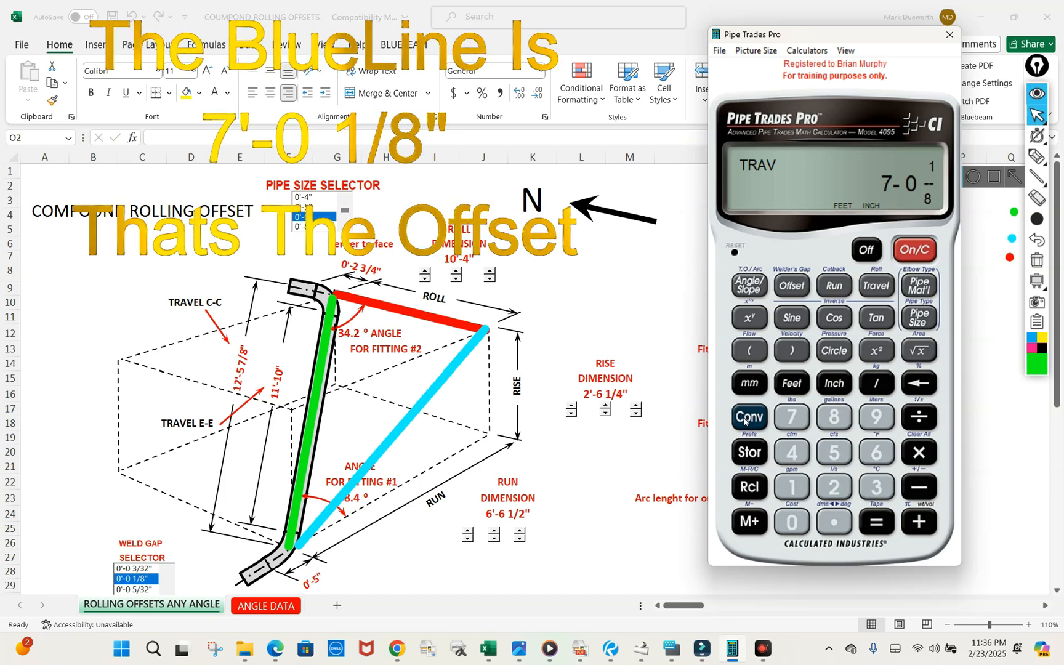
- Clear all and store 7'-0 1/8" as the Offset
click(913, 252)
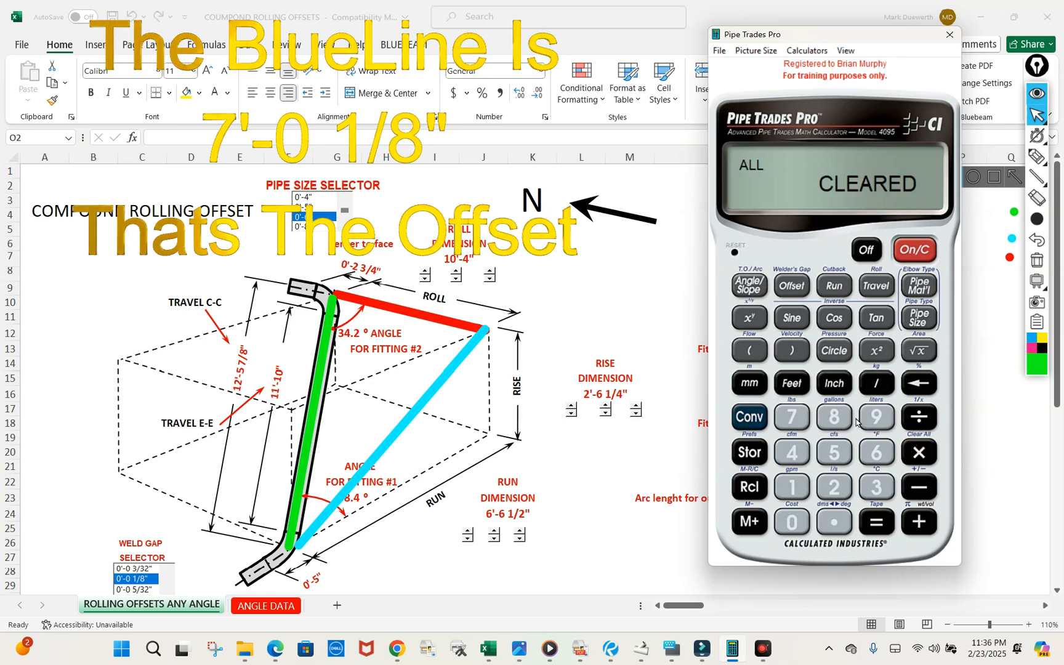
click(791, 418)
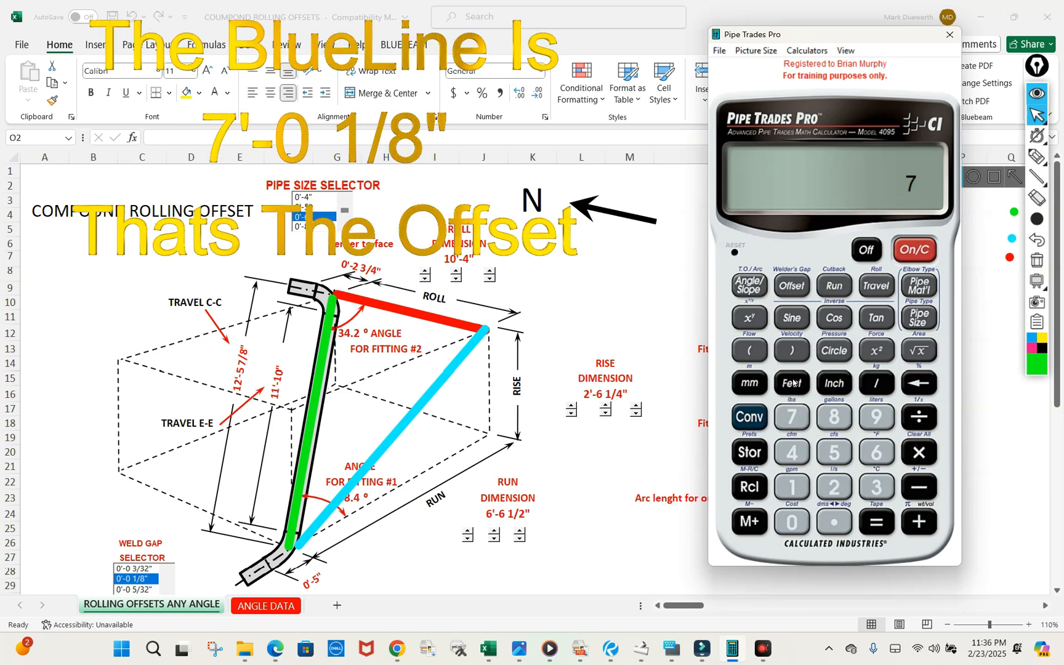
click(791, 383)
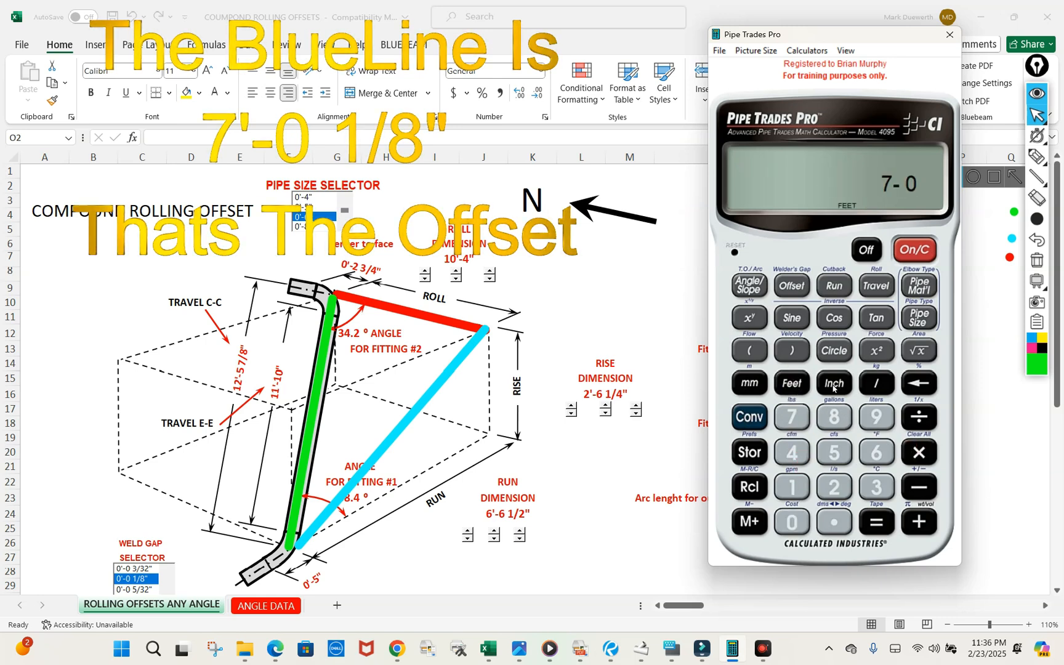
click(834, 384)
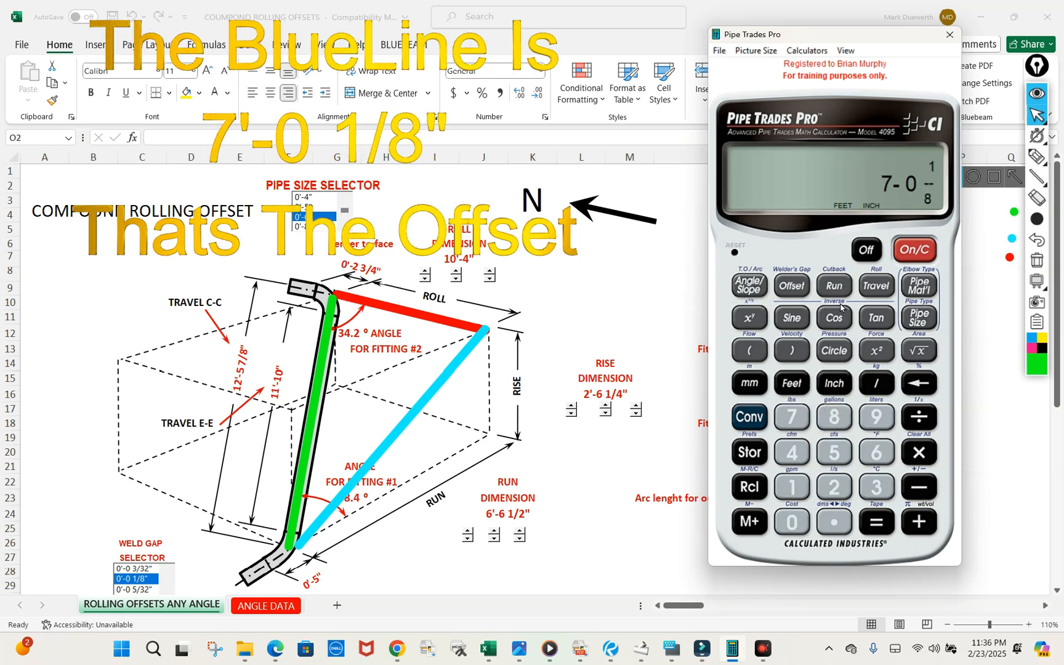
click(791, 285)
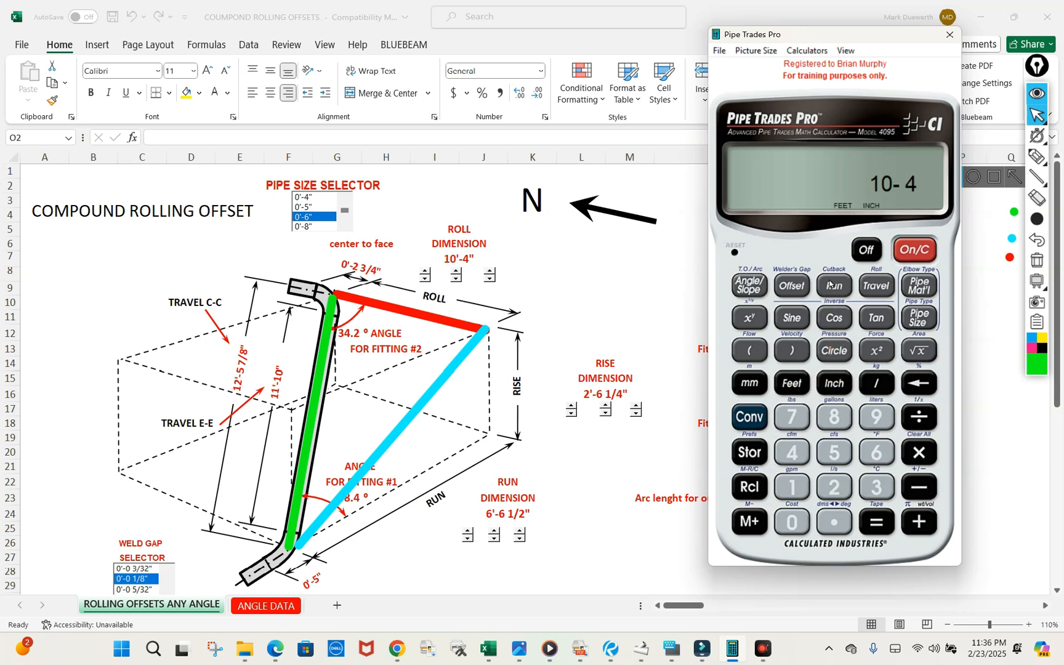
- Store 10'-4" as Run, giving fitting #2's 34.15° angle and 12'-5 13/16" travel
click(834, 285)
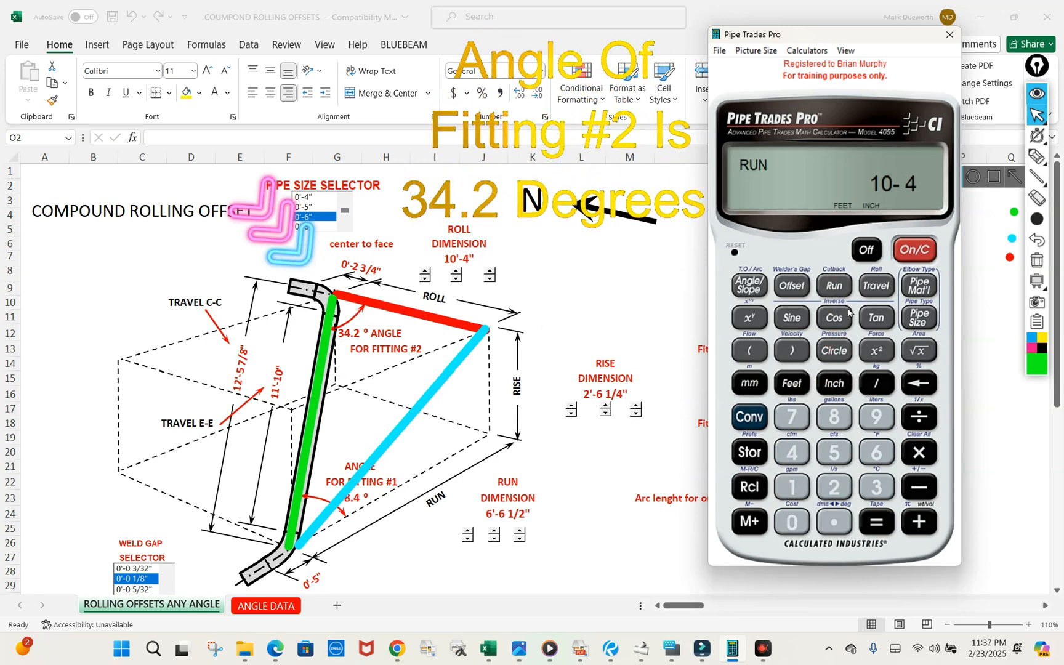
click(749, 285)
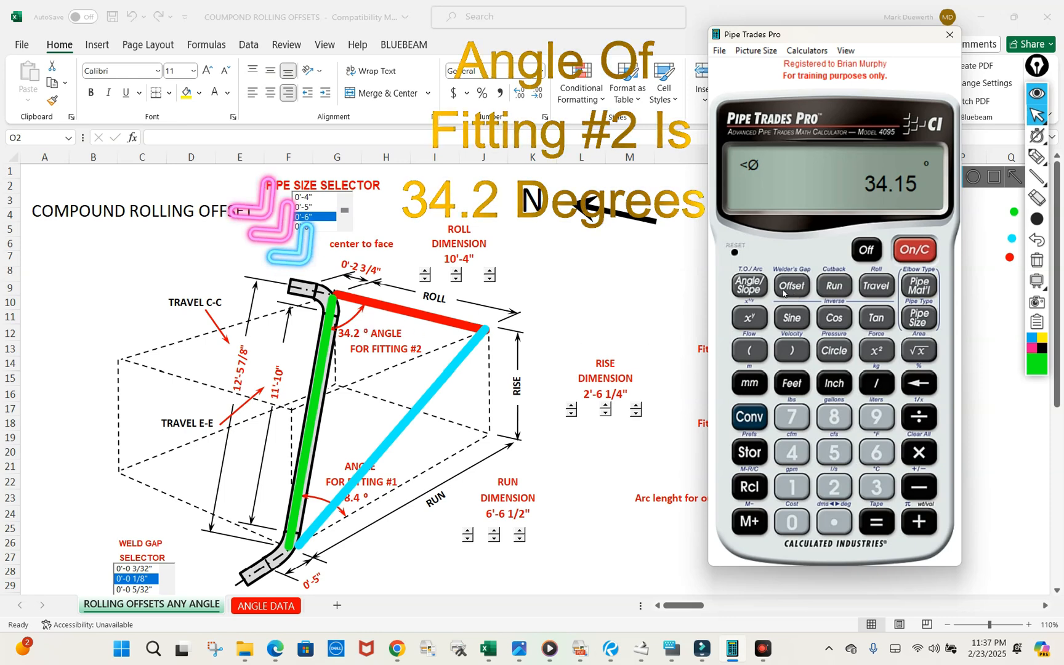
click(876, 285)
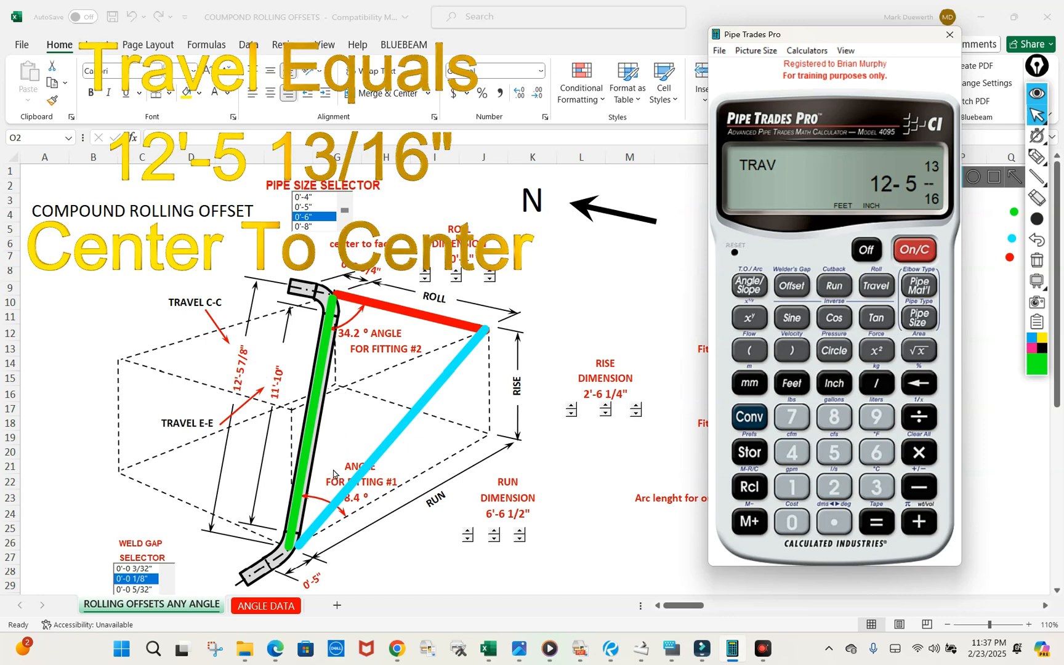
mouse_move(356, 354)
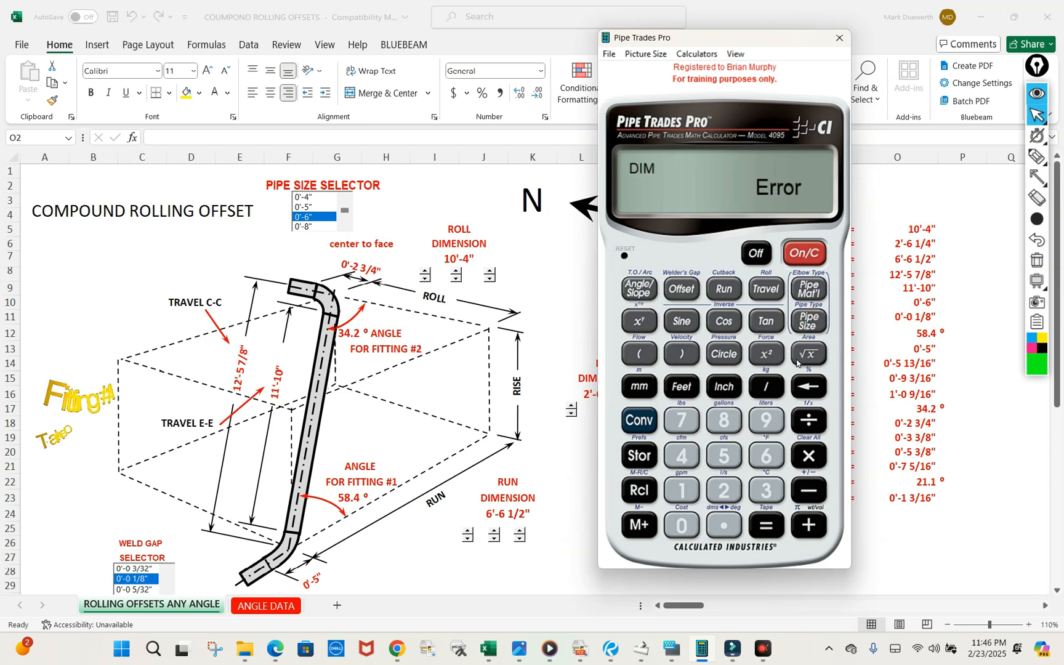
- Clear the error and get the 5" takeoff for fitting #1's 58.4° angle
click(724, 490)
text(58.4)
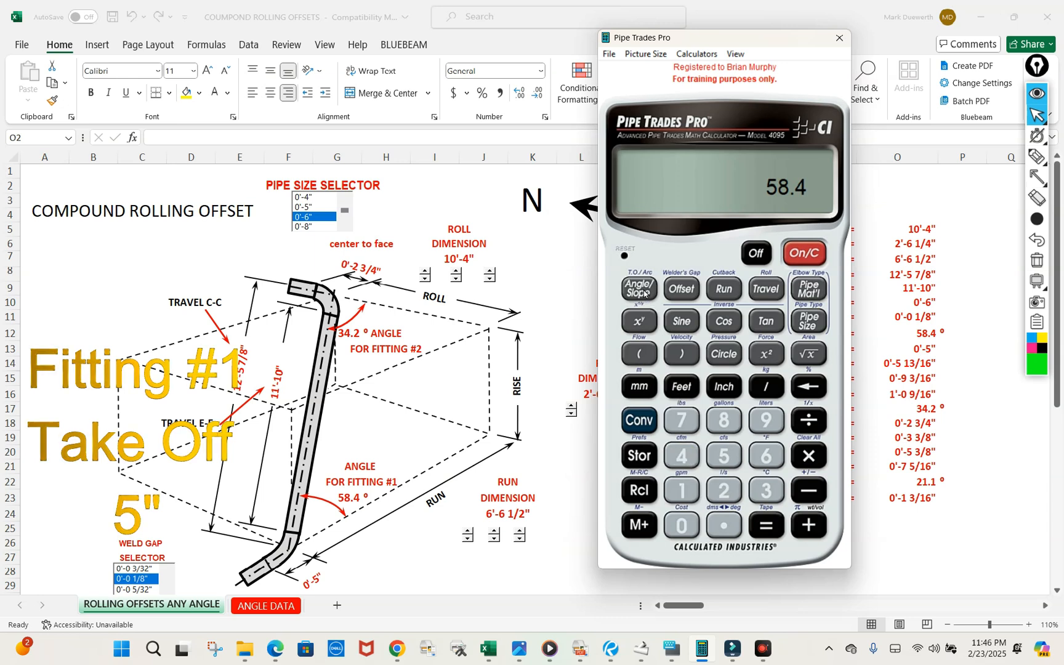
click(637, 421)
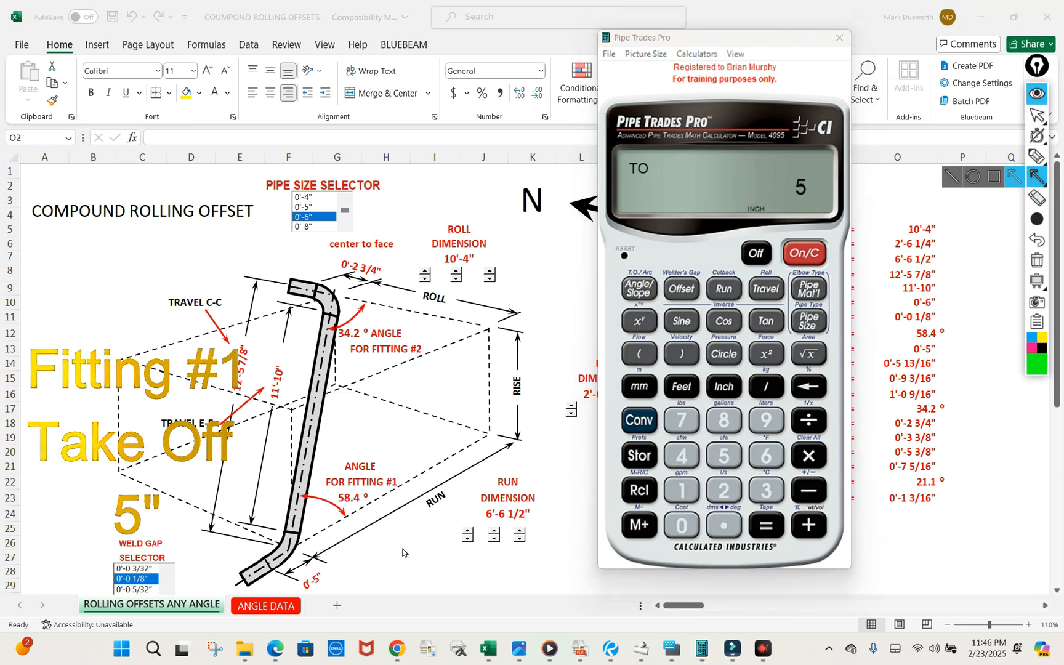
drag(404, 550, 333, 580)
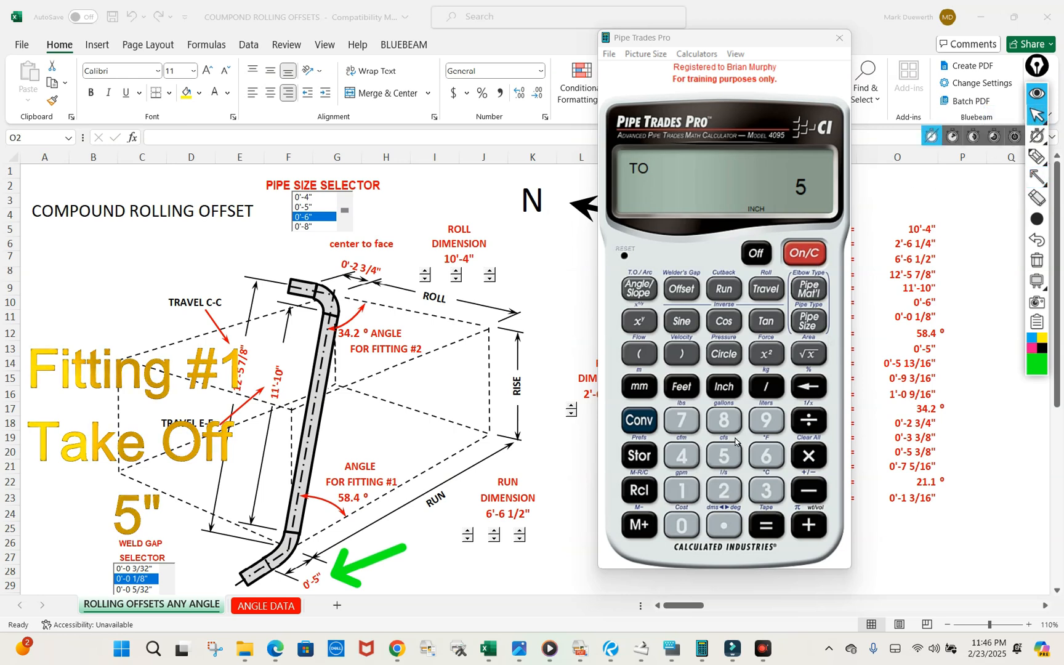
click(639, 420)
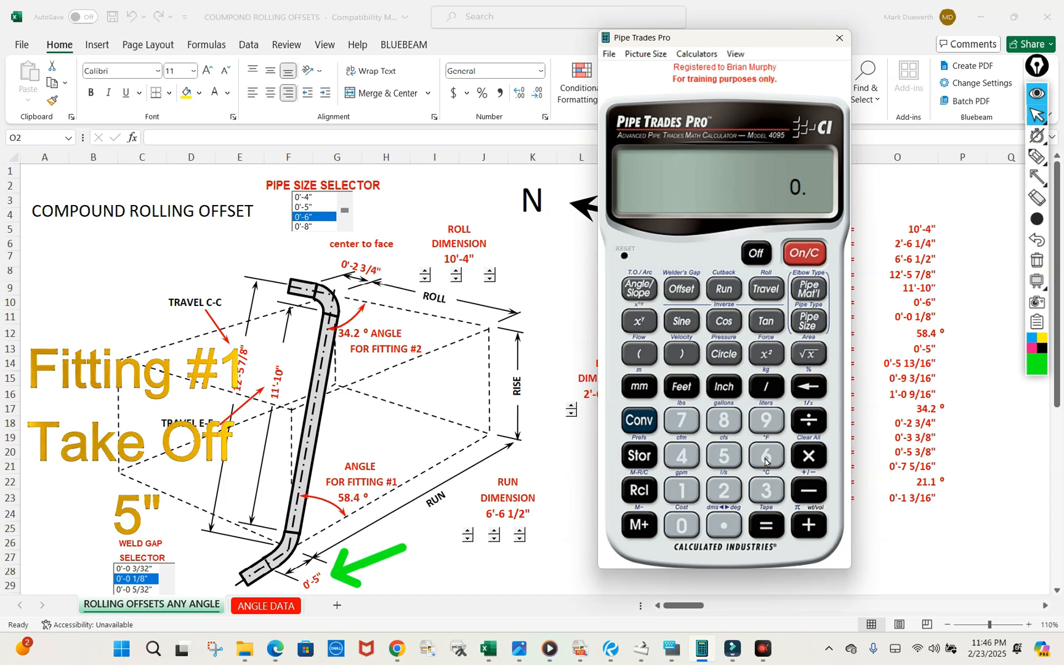
- Set 6" pipe size and get the 2 3/4" takeoff for fitting #2's 34.2° angle
click(766, 456)
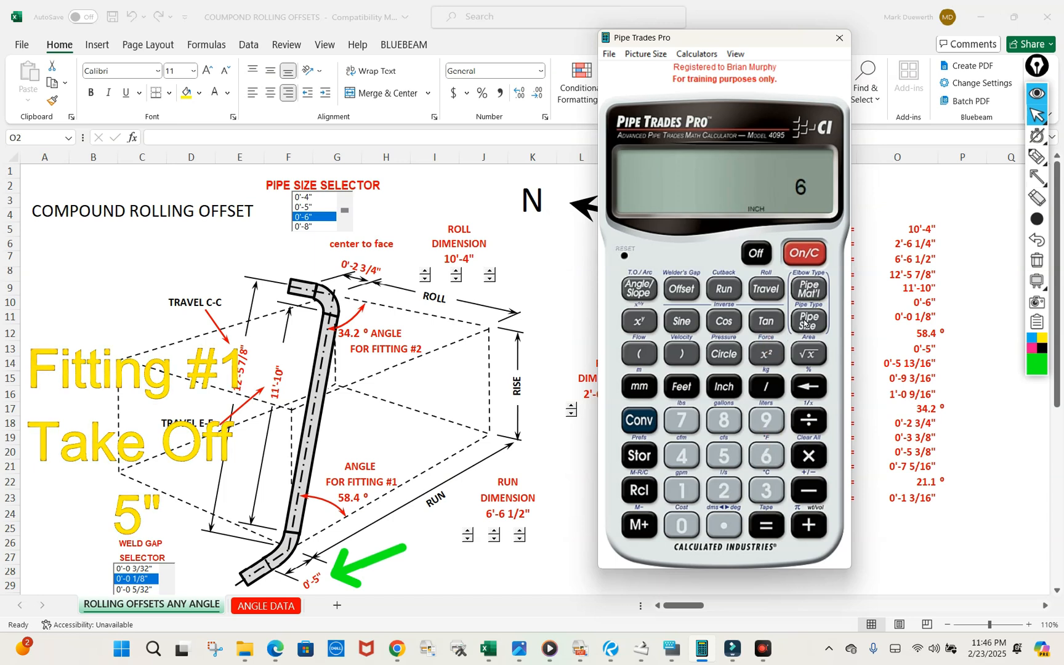
click(807, 319)
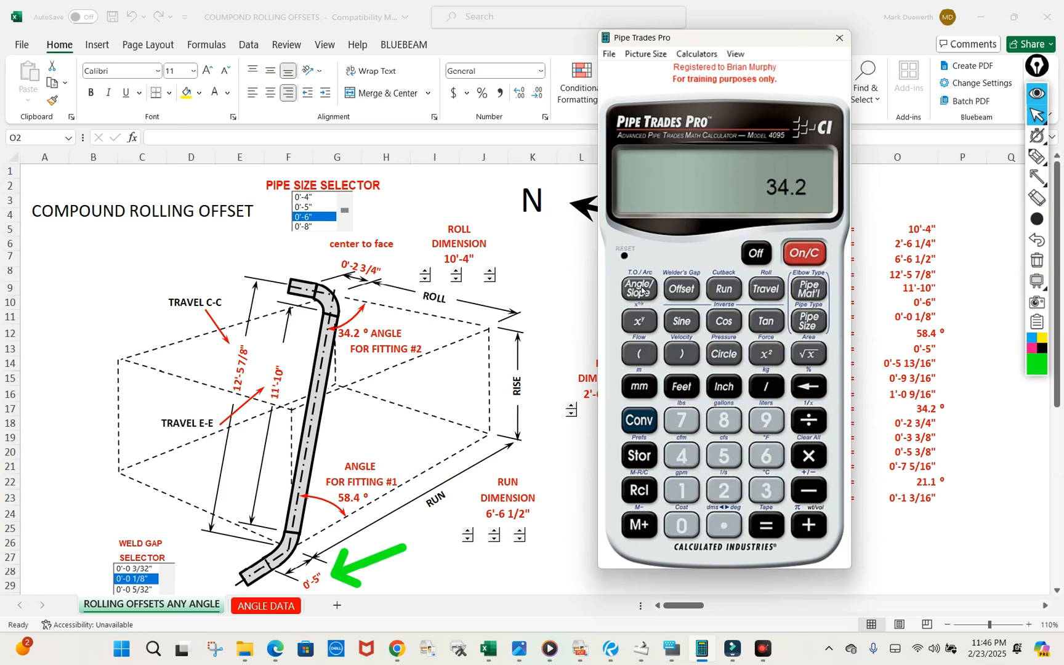
click(636, 289)
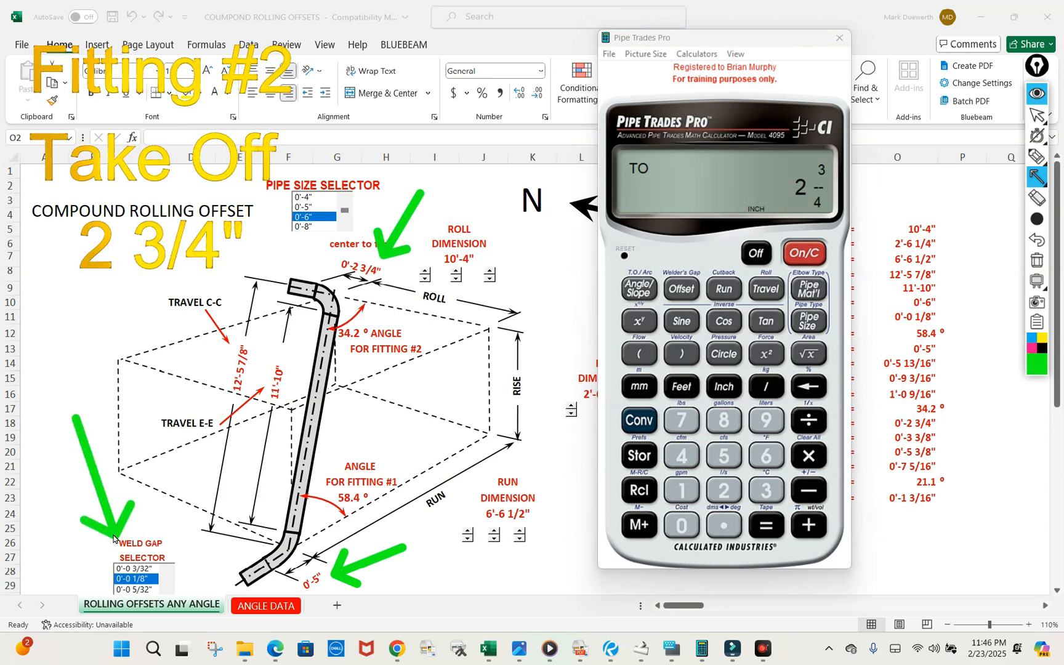
mouse_move(423, 420)
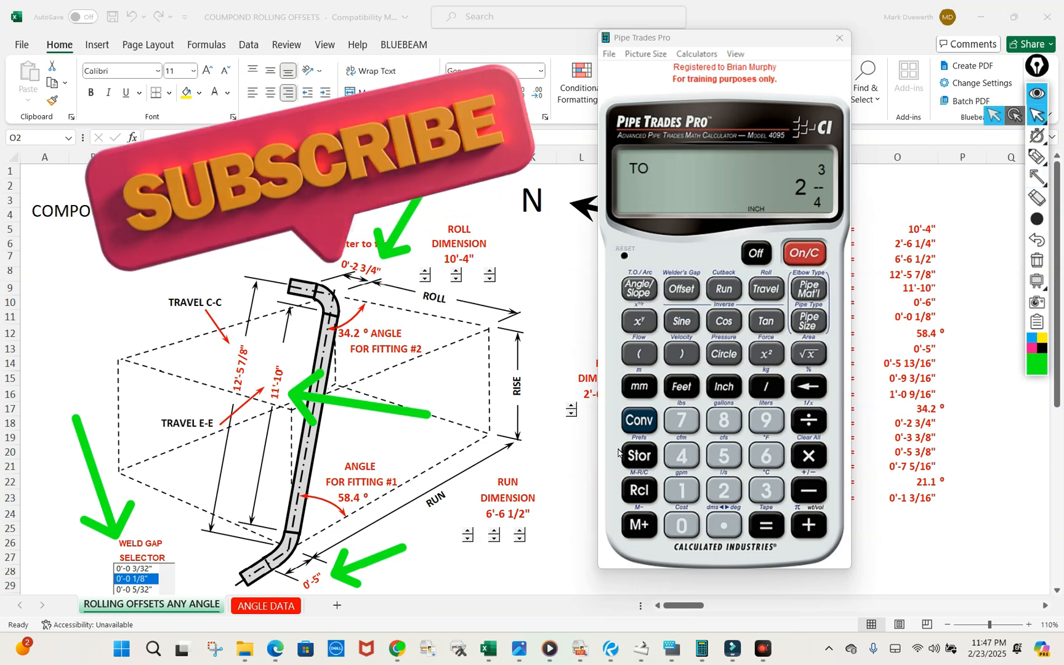
click(399, 649)
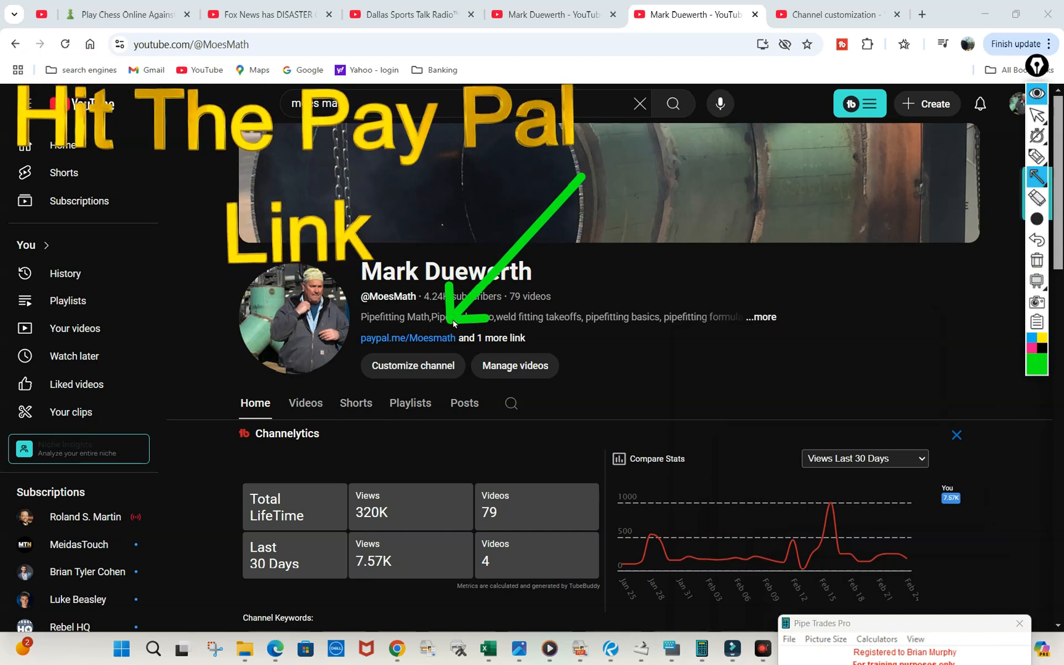
mouse_move(782, 228)
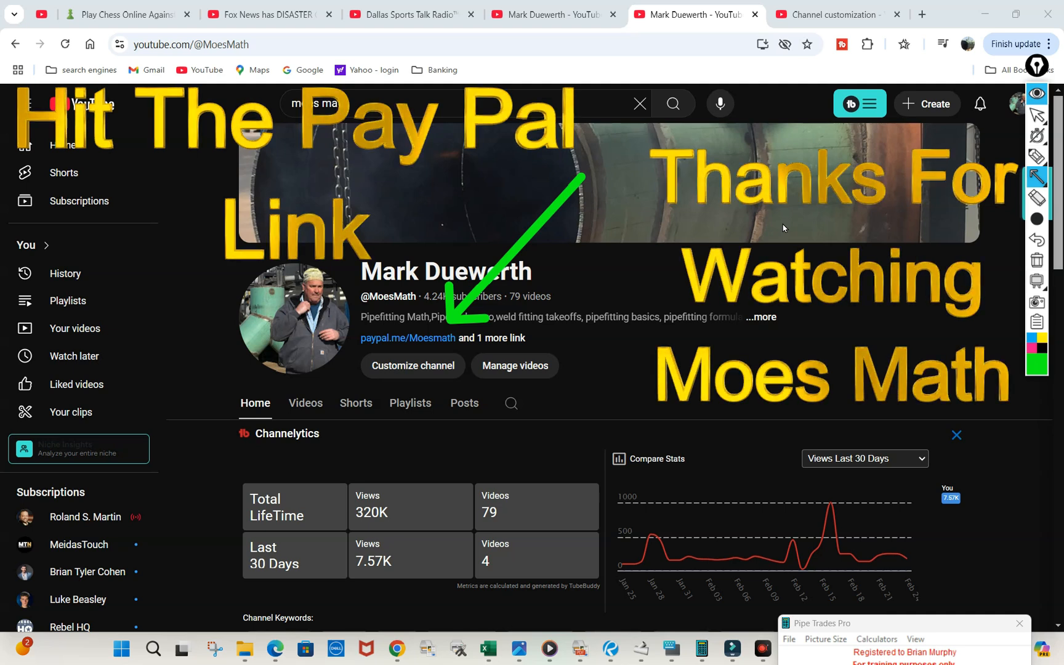
mouse_move(890, 564)
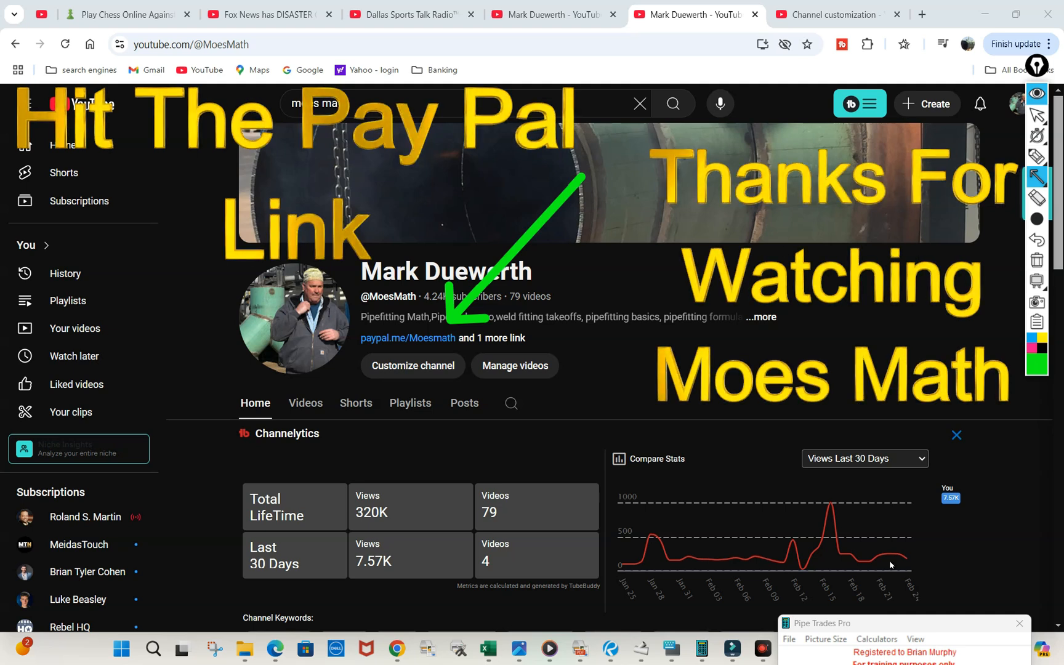